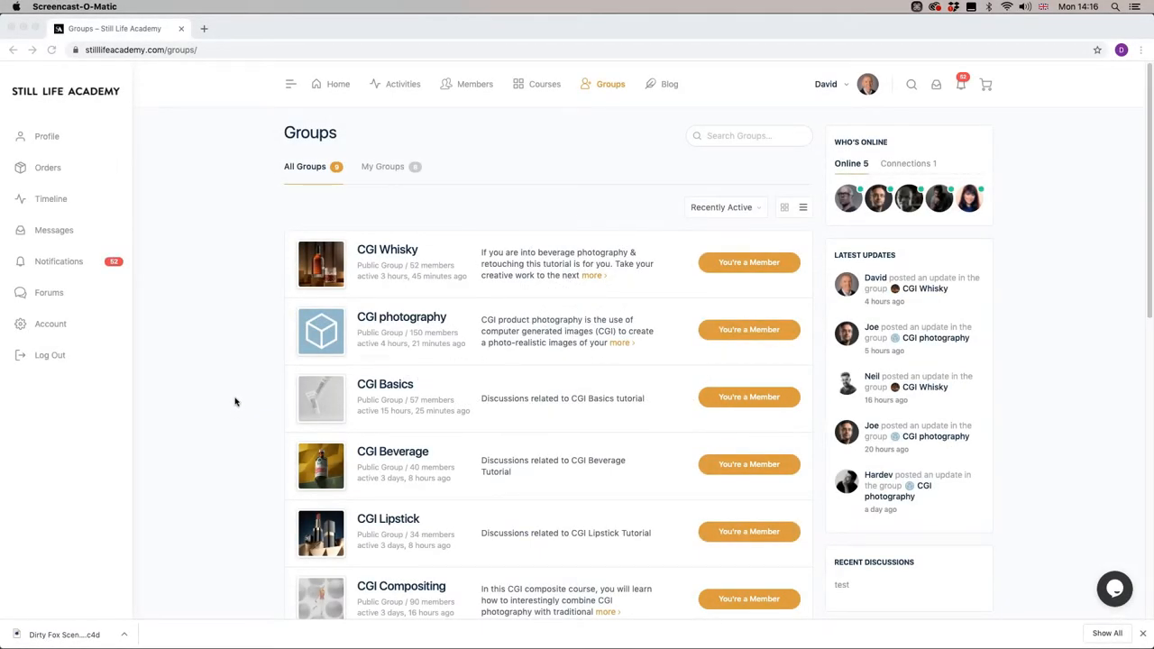
mouse_move(253, 337)
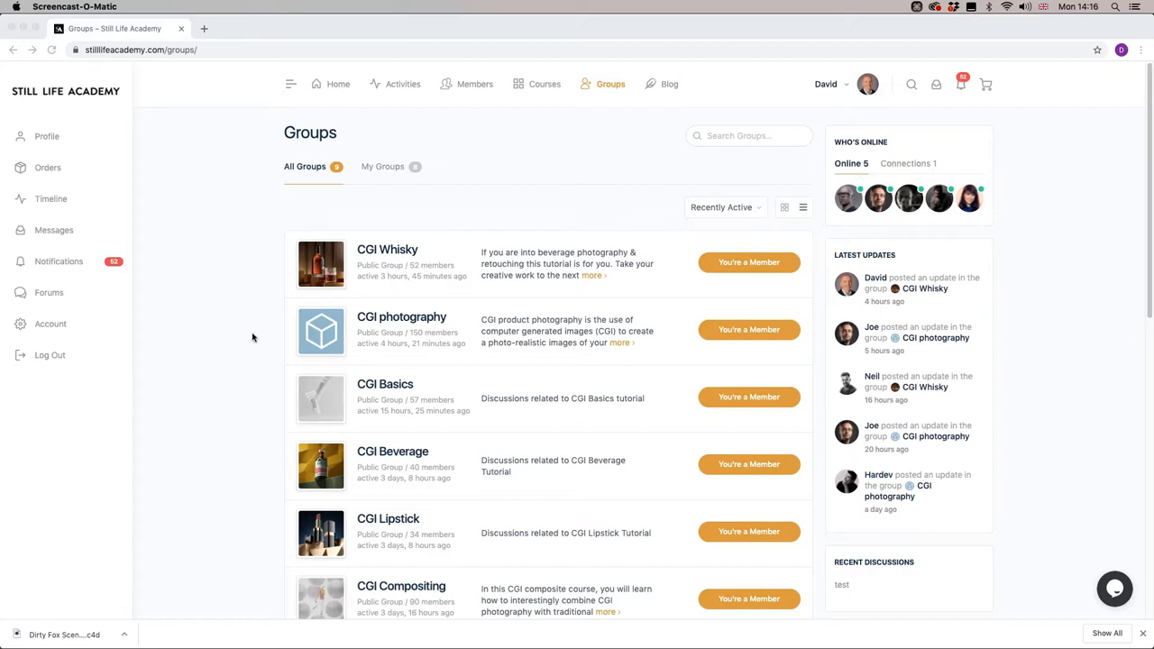
mouse_move(397, 255)
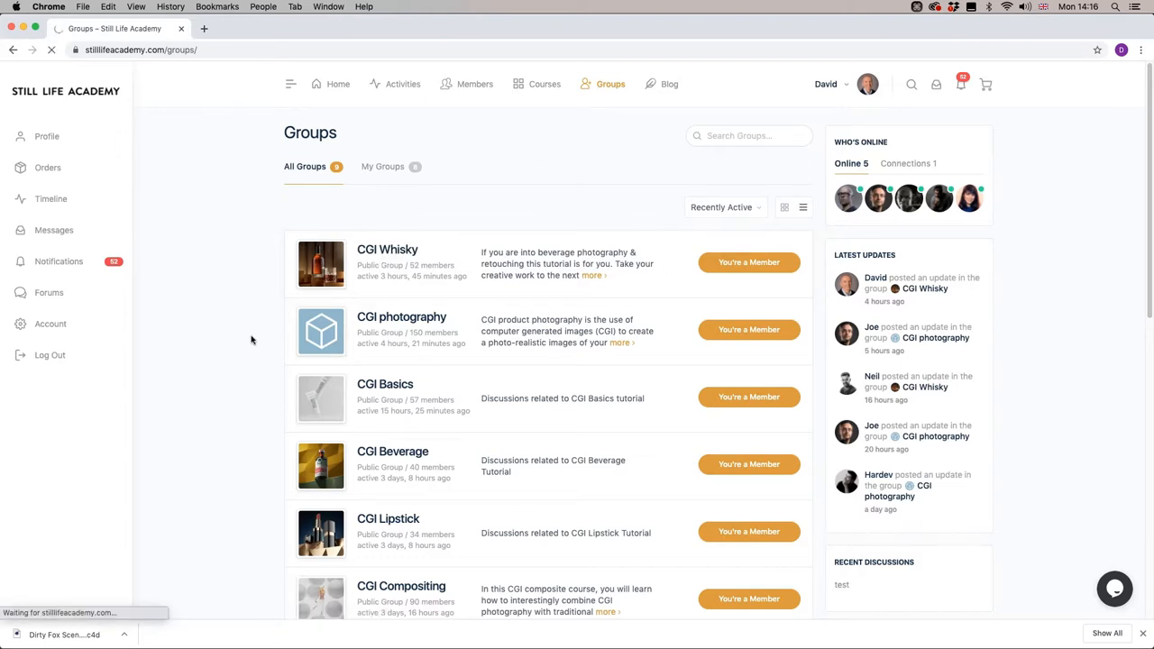
- Open the CGI Whisky render-issues post and enlarge the member's bottle close-up render
click(387, 250)
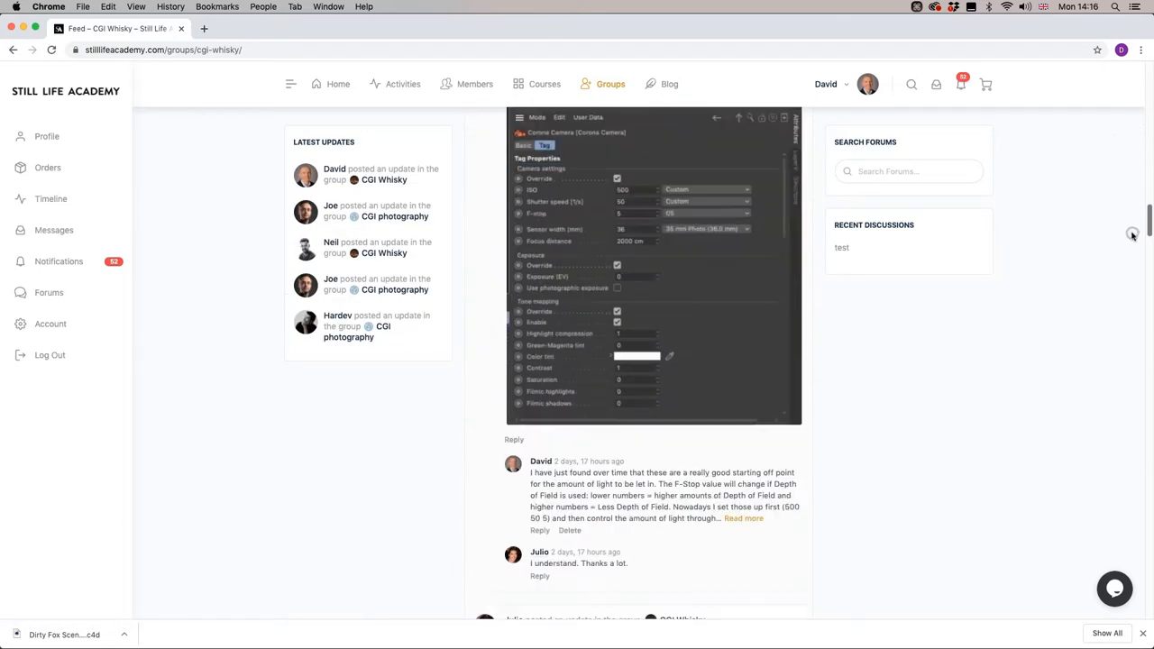
scroll(down, 3)
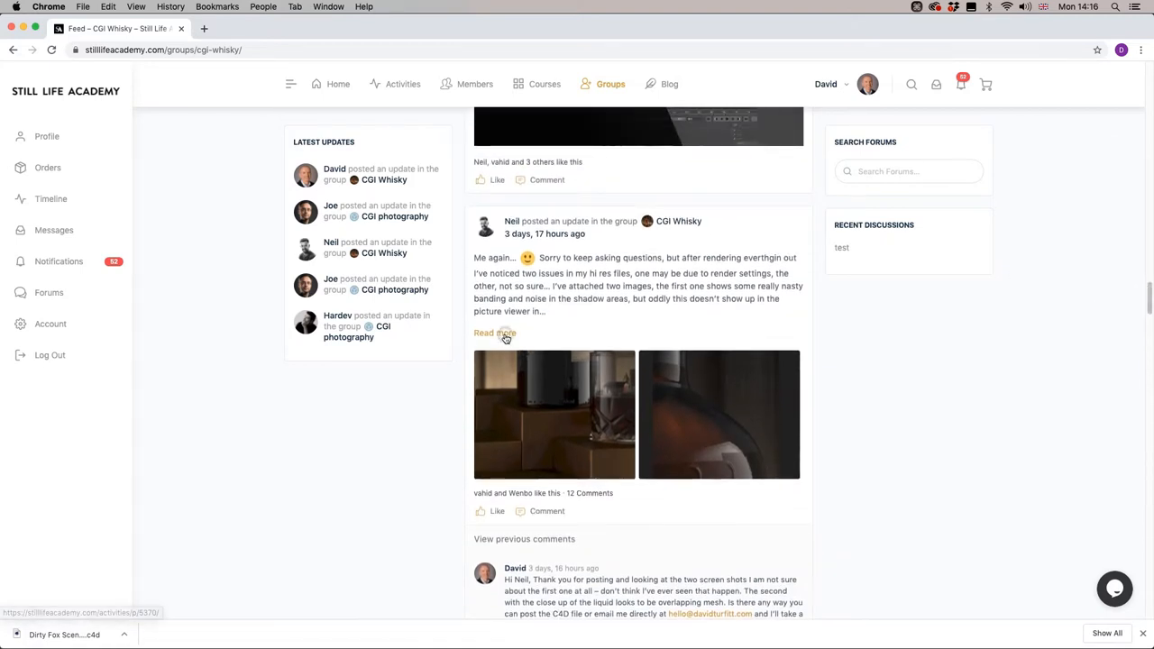
click(495, 333)
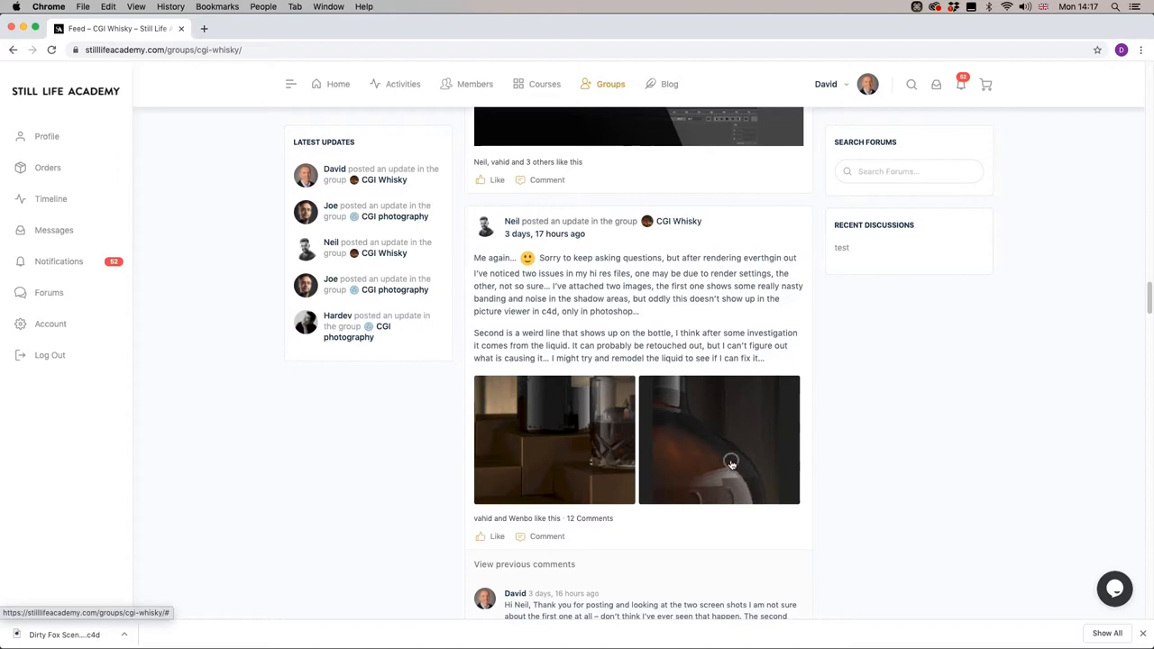
click(719, 440)
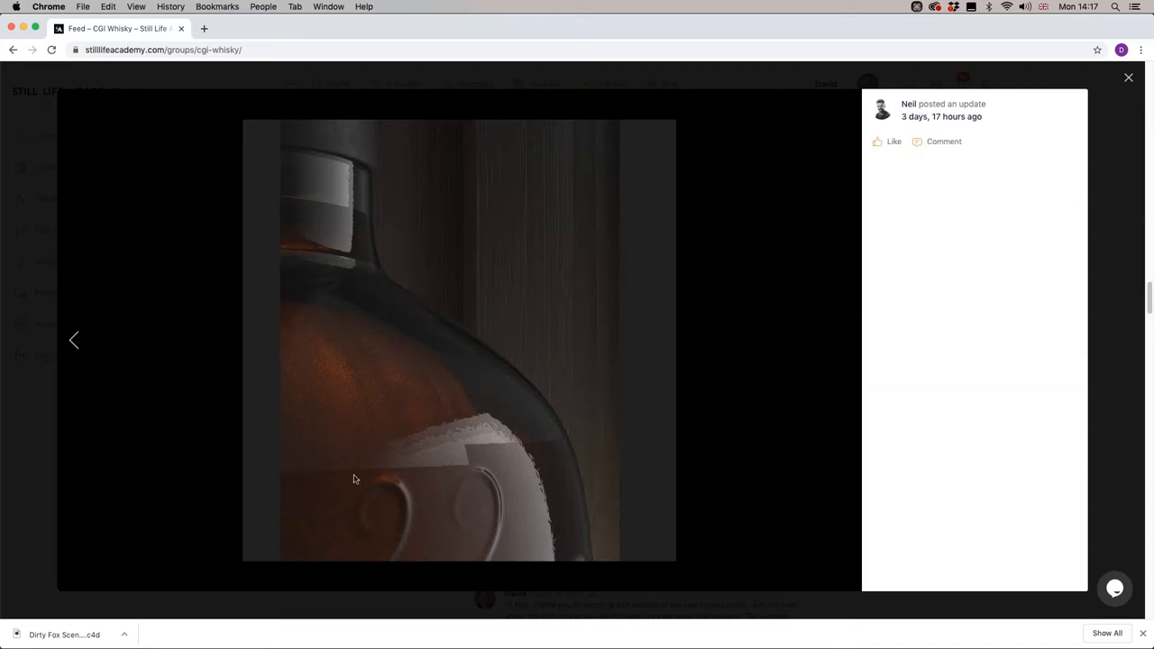
mouse_move(414, 276)
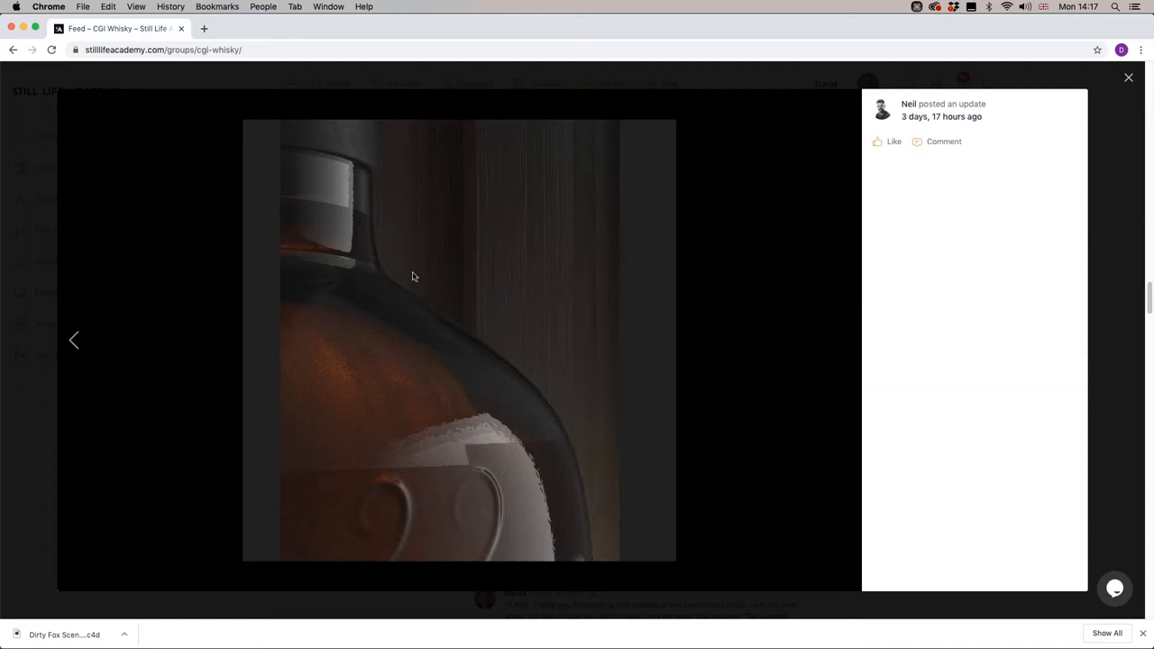
mouse_move(433, 324)
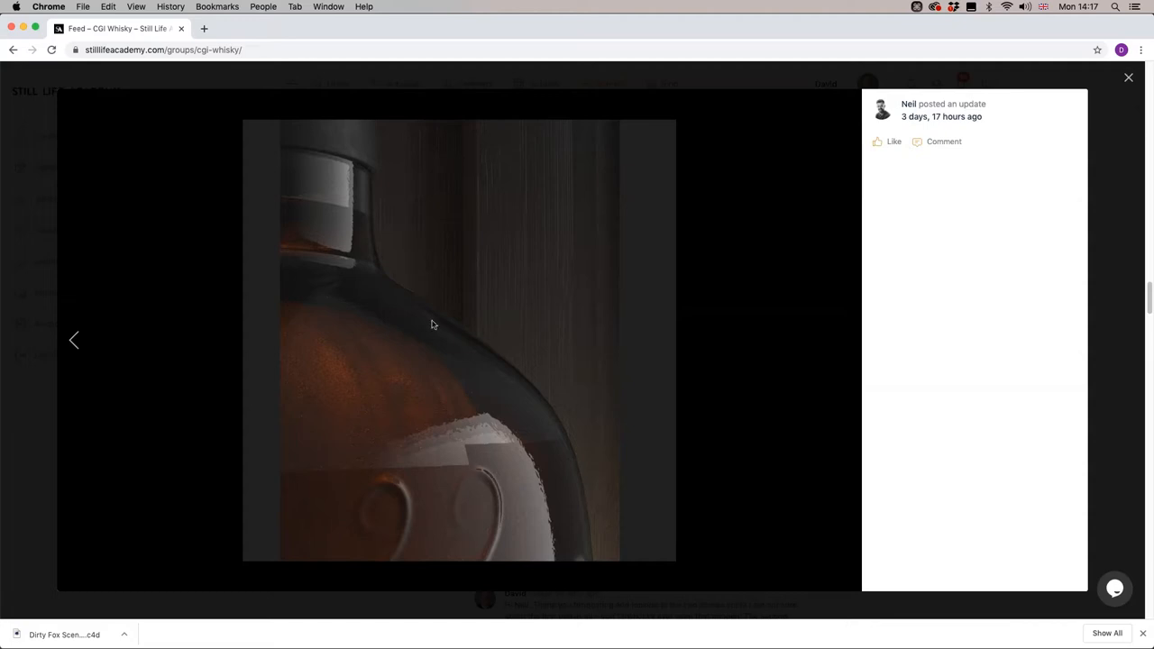
mouse_move(589, 413)
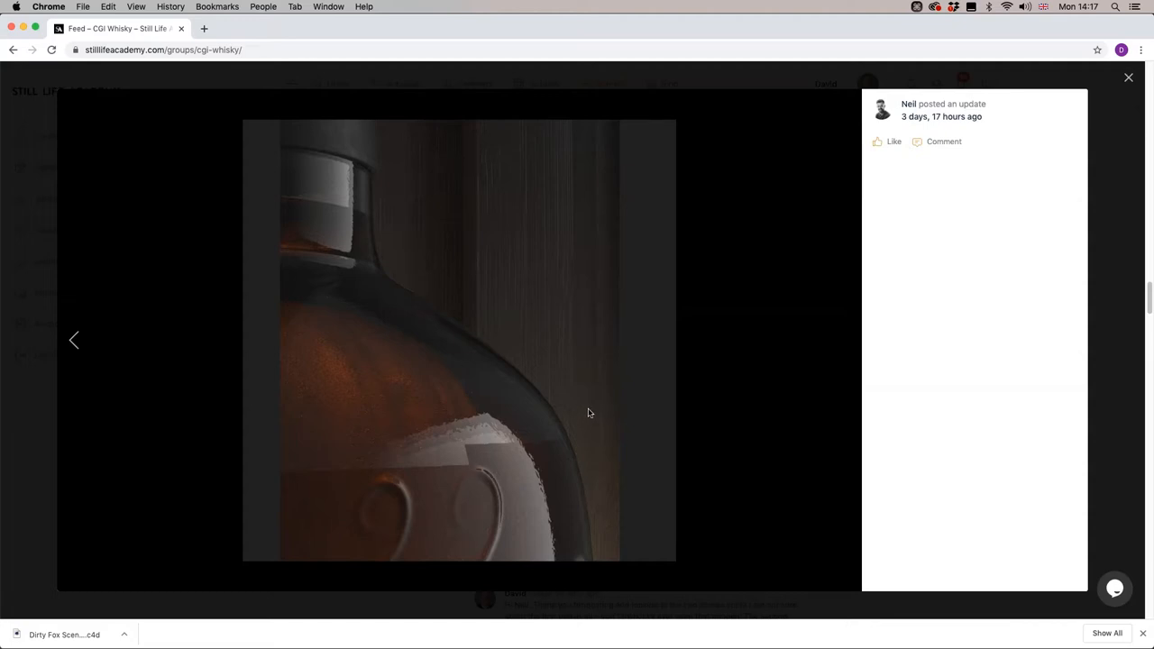
click(1128, 77)
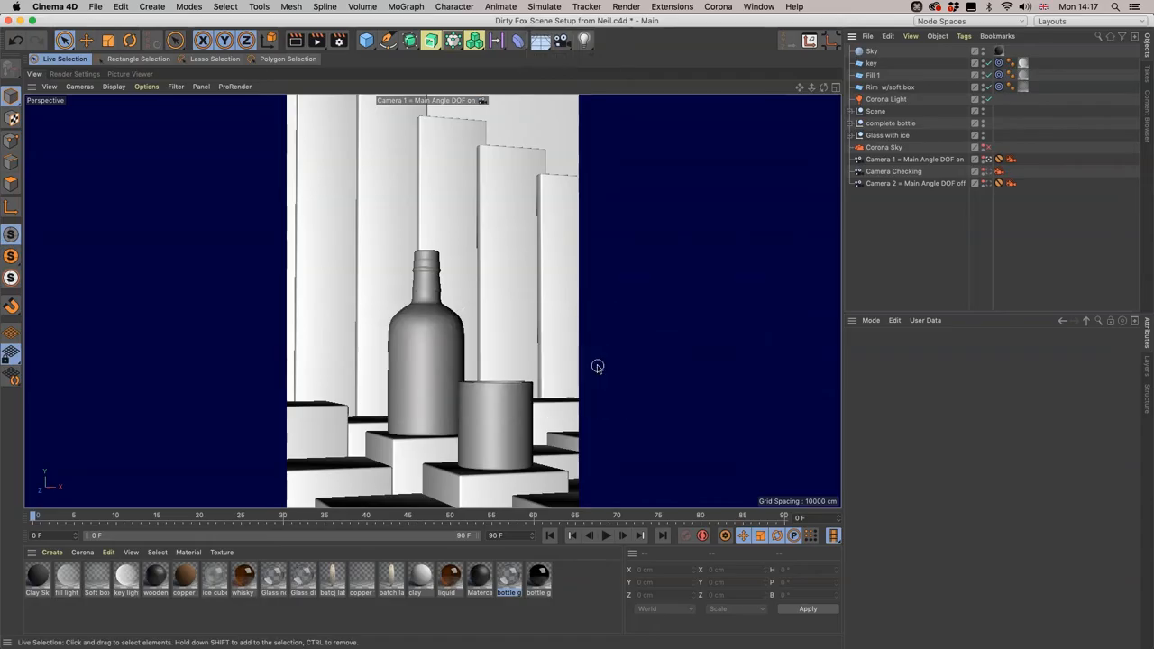
mouse_move(594, 316)
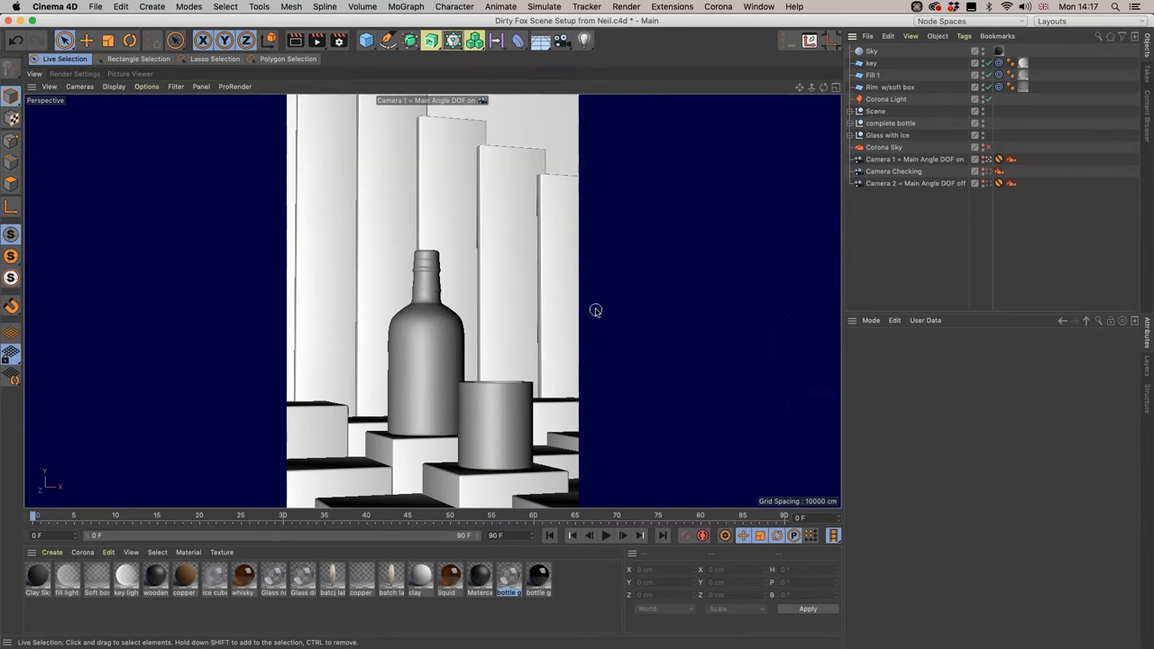
mouse_move(571, 415)
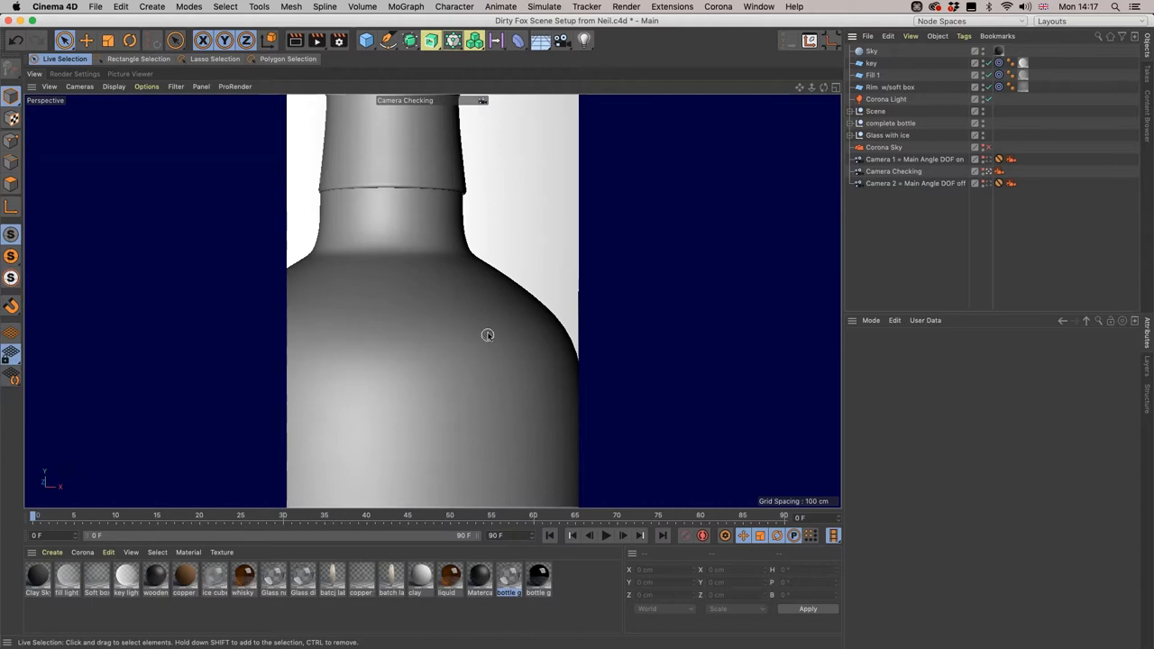
- Select the bottle glass, expand 'complete bottle', check its glass material and select LIQUID
click(455, 346)
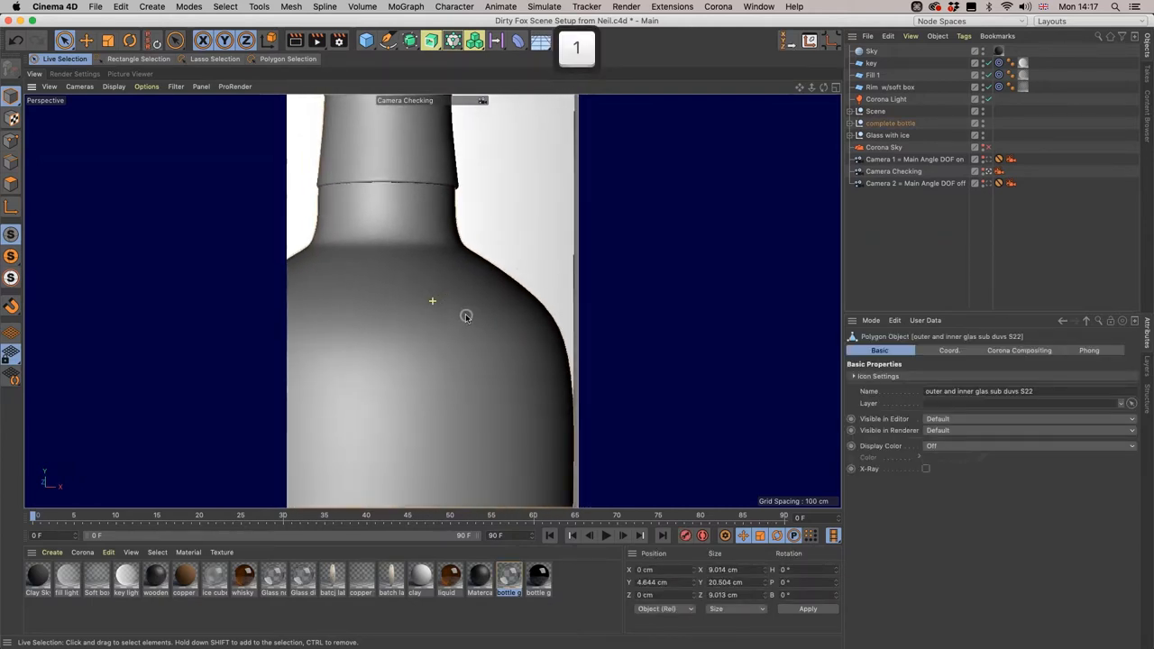
click(849, 124)
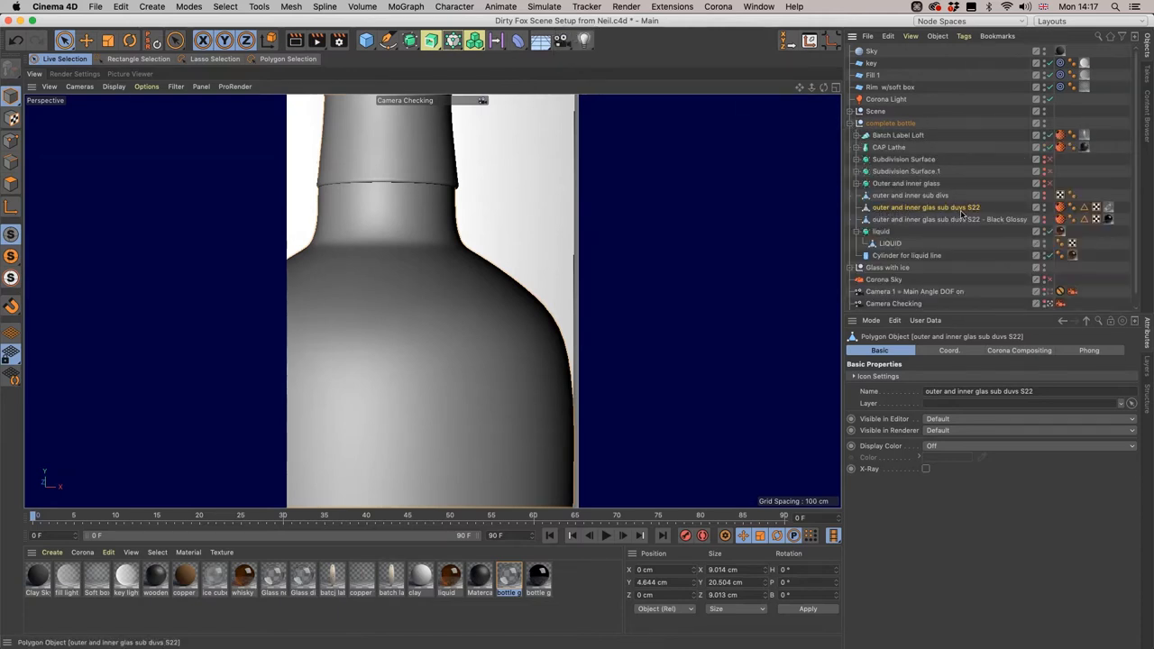
click(1109, 207)
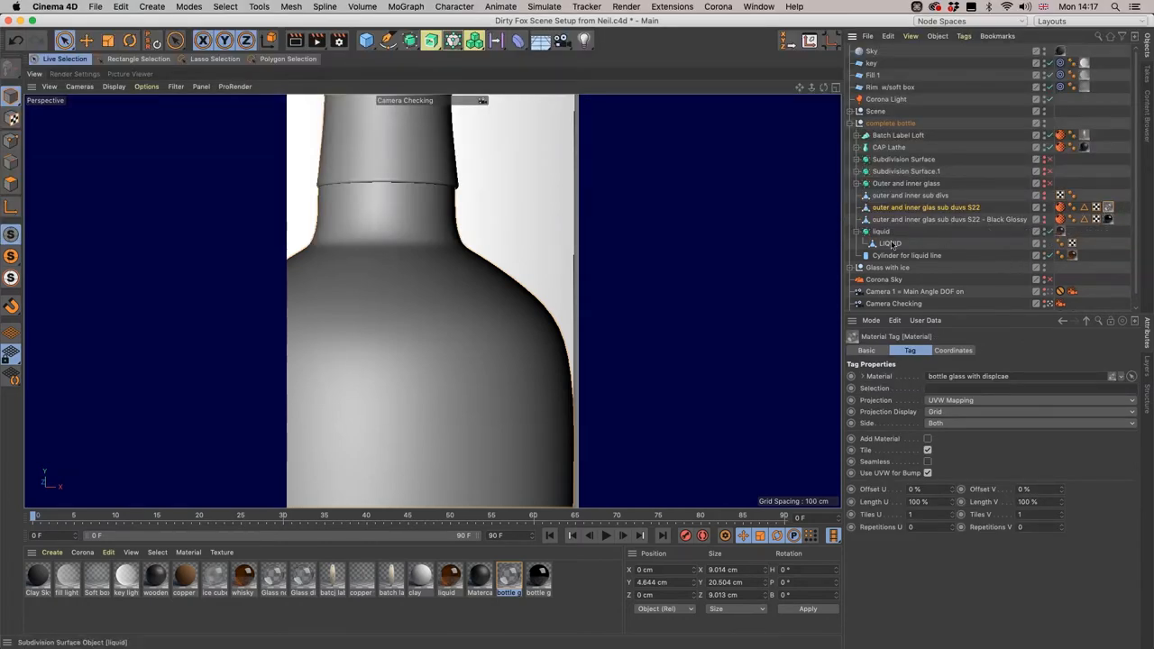
click(891, 242)
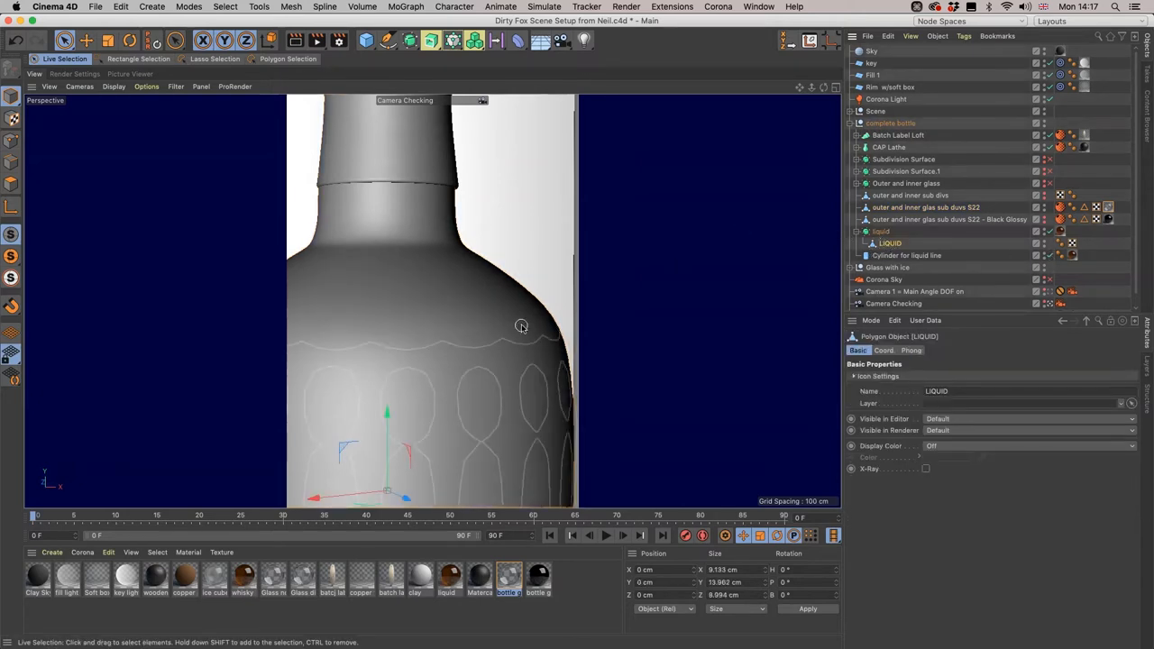
click(718, 6)
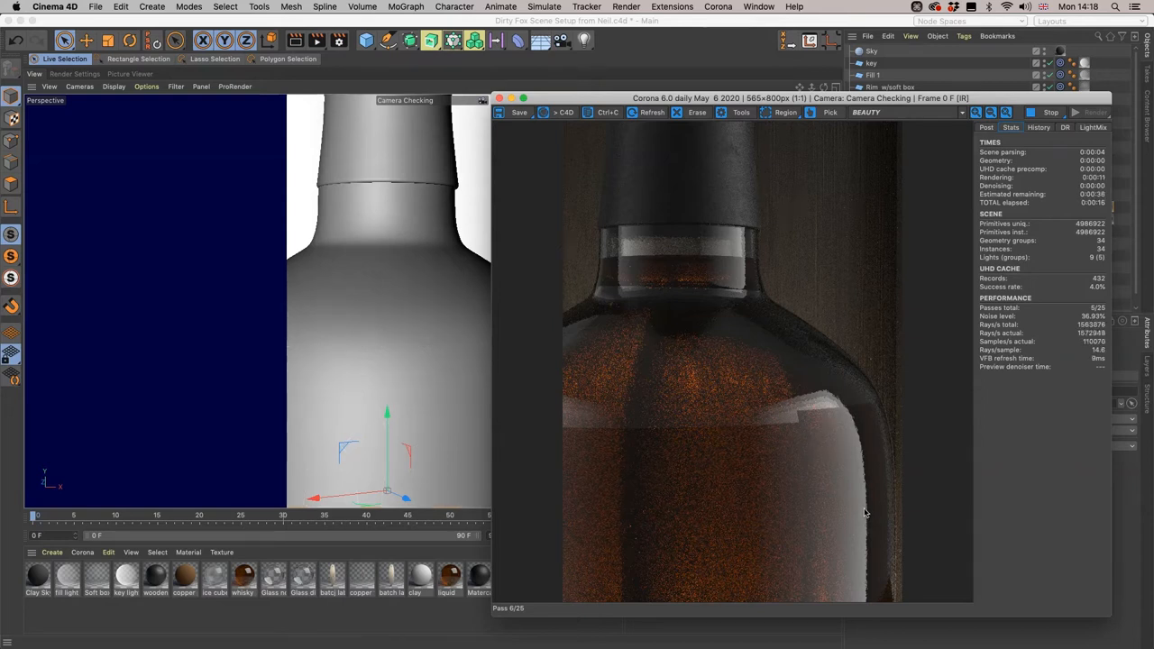
mouse_move(808, 367)
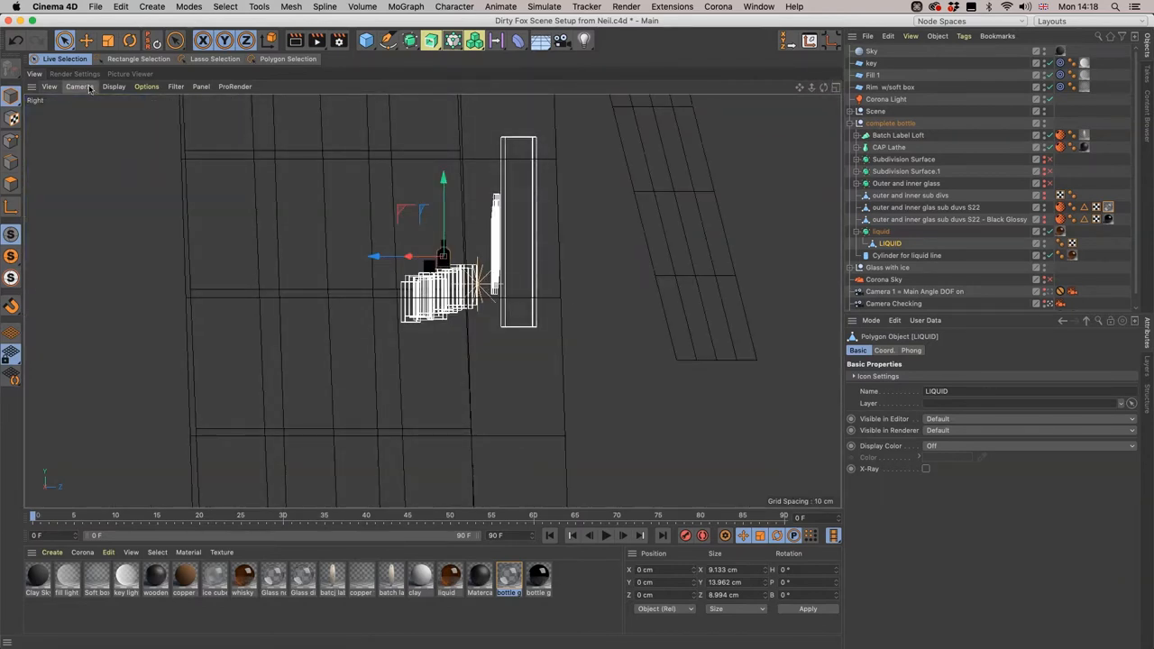
- Switch the viewport camera projection to Perspective
click(79, 85)
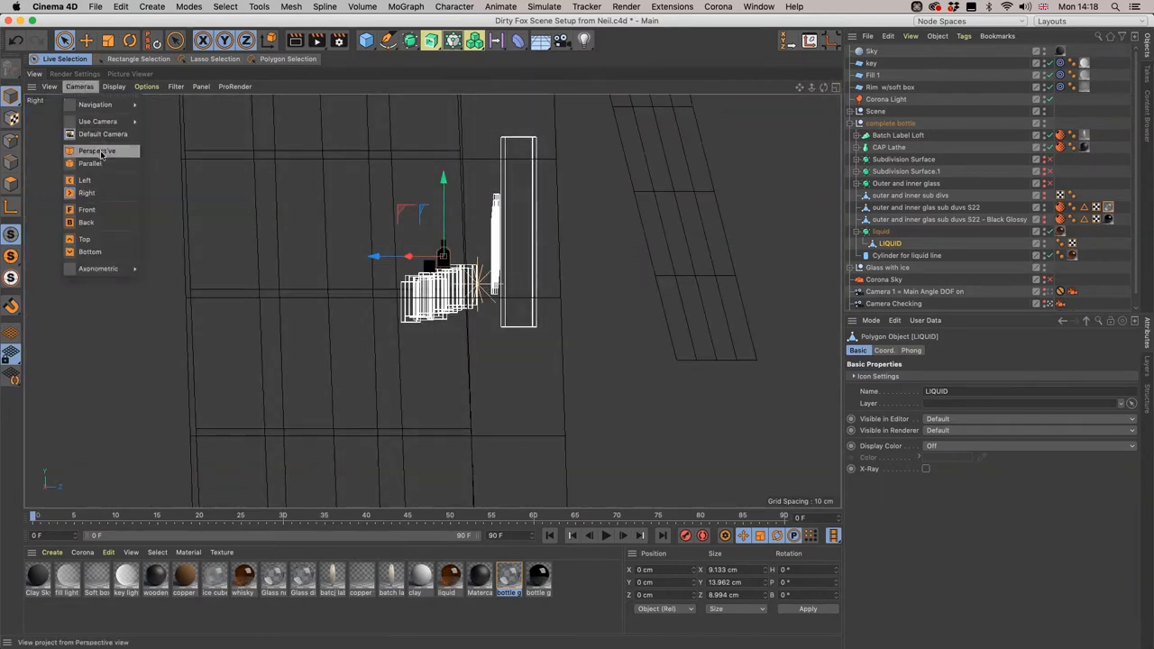
click(96, 150)
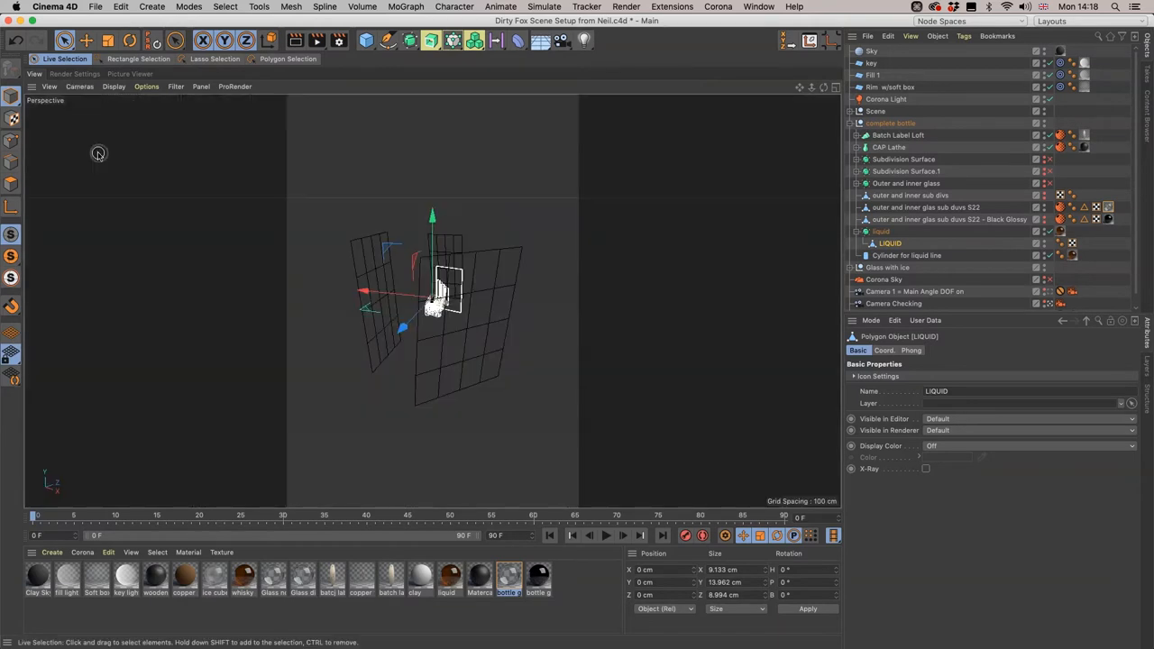
mouse_move(496, 203)
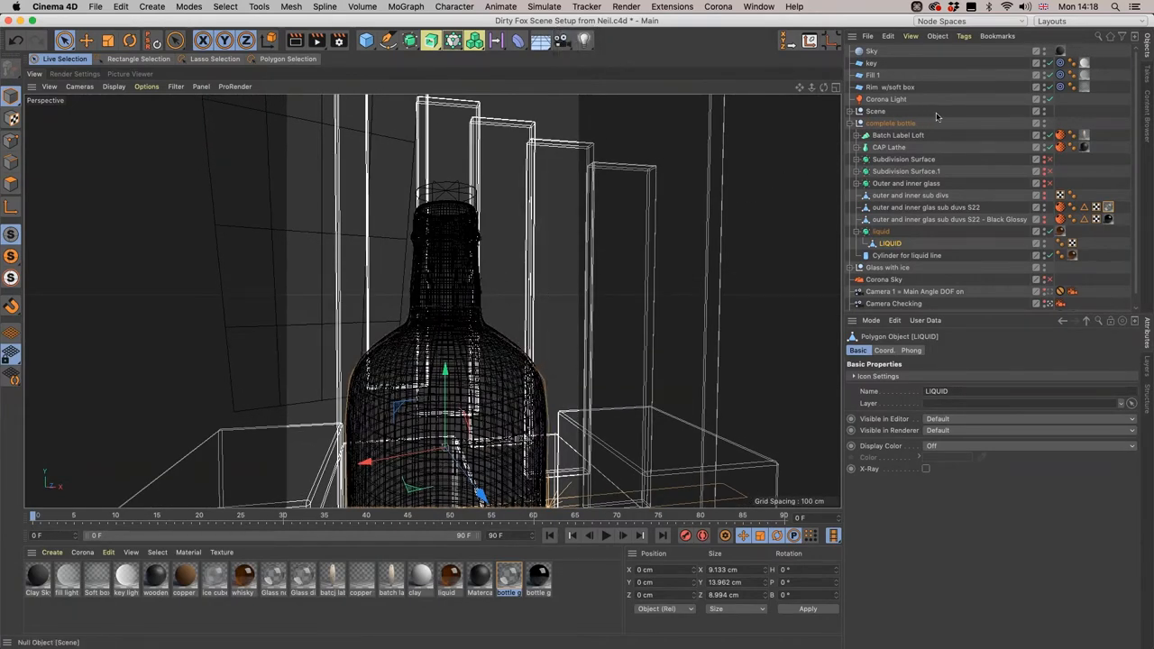
- Select the Scene props null and hide it in the editor
click(876, 111)
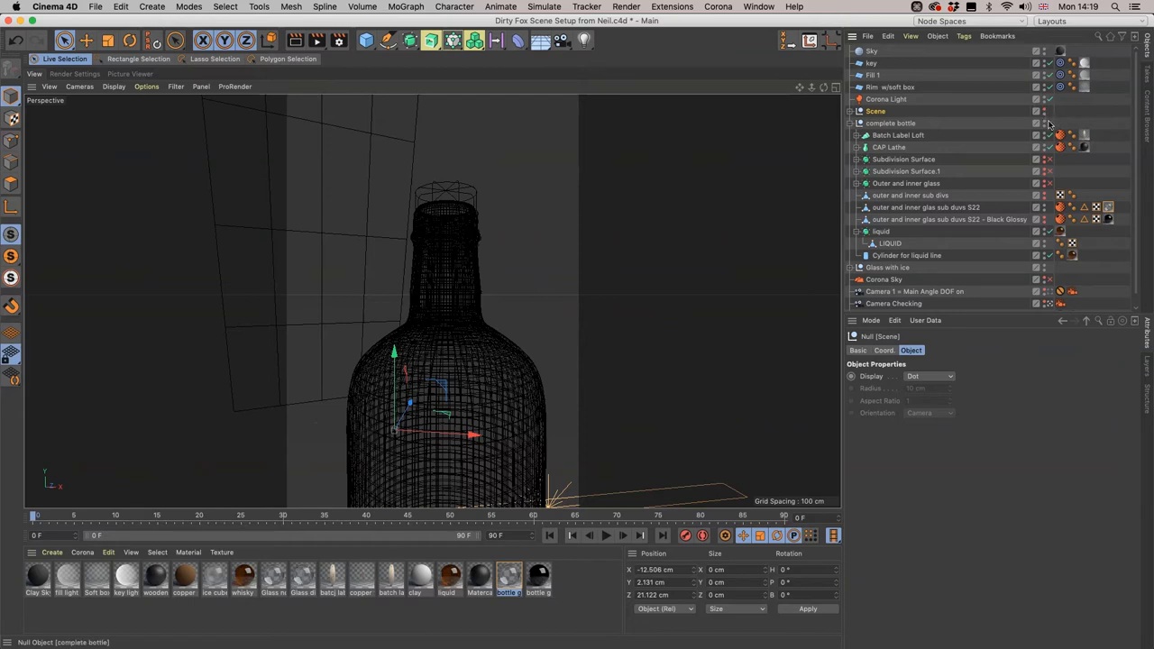
click(890, 244)
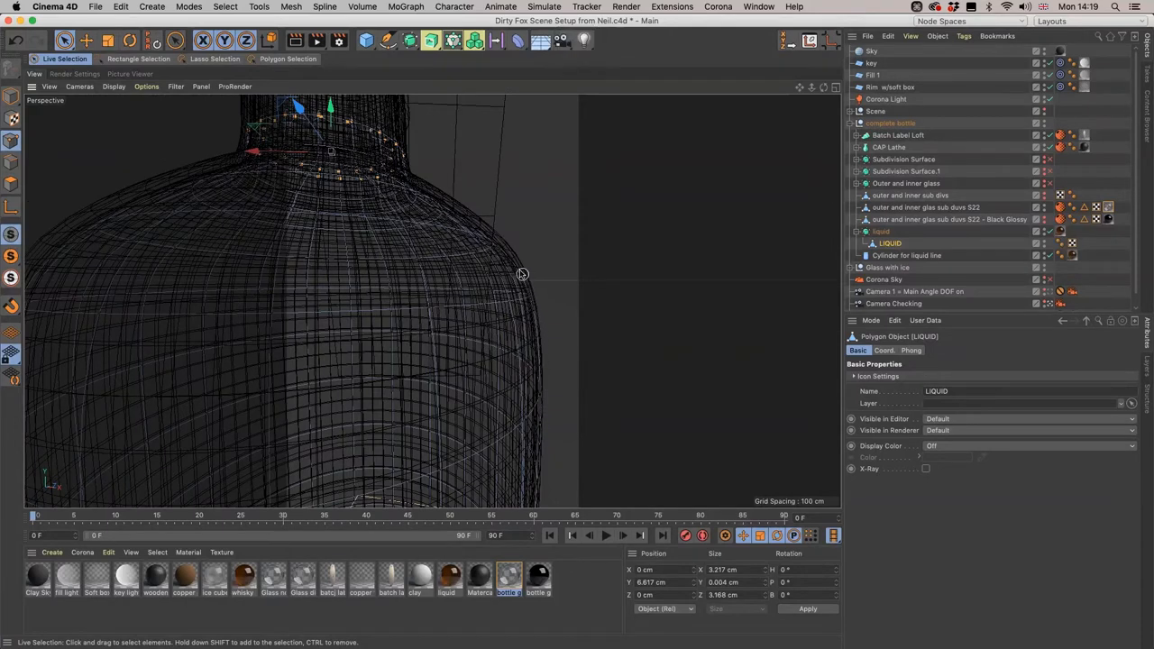
mouse_move(401, 184)
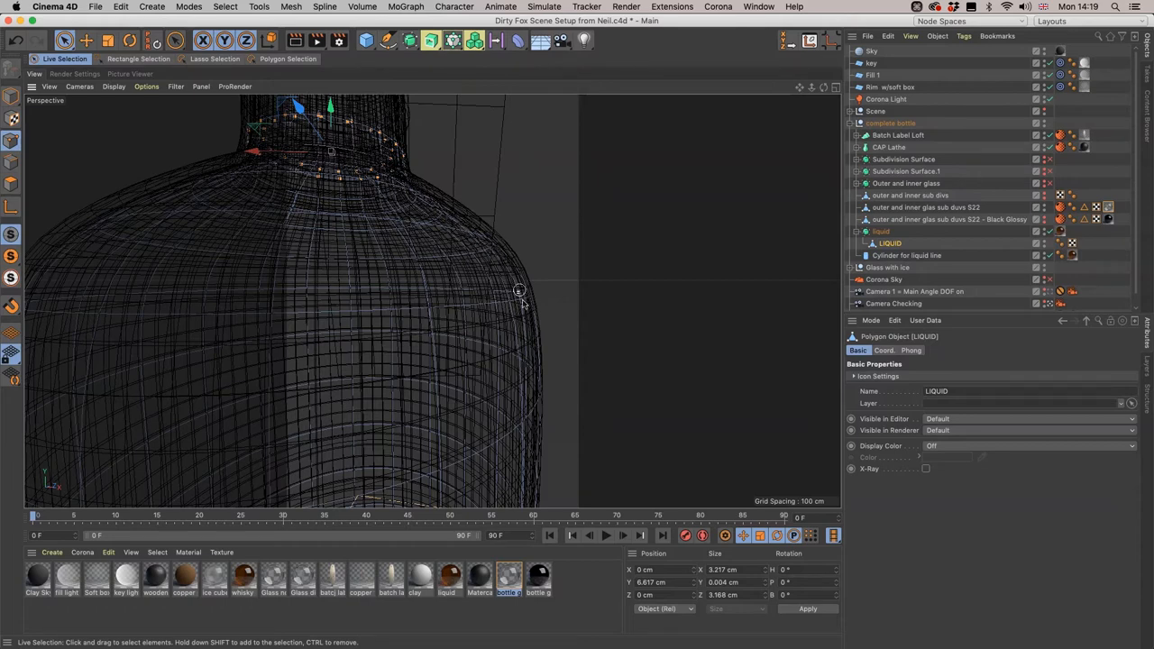
mouse_move(621, 200)
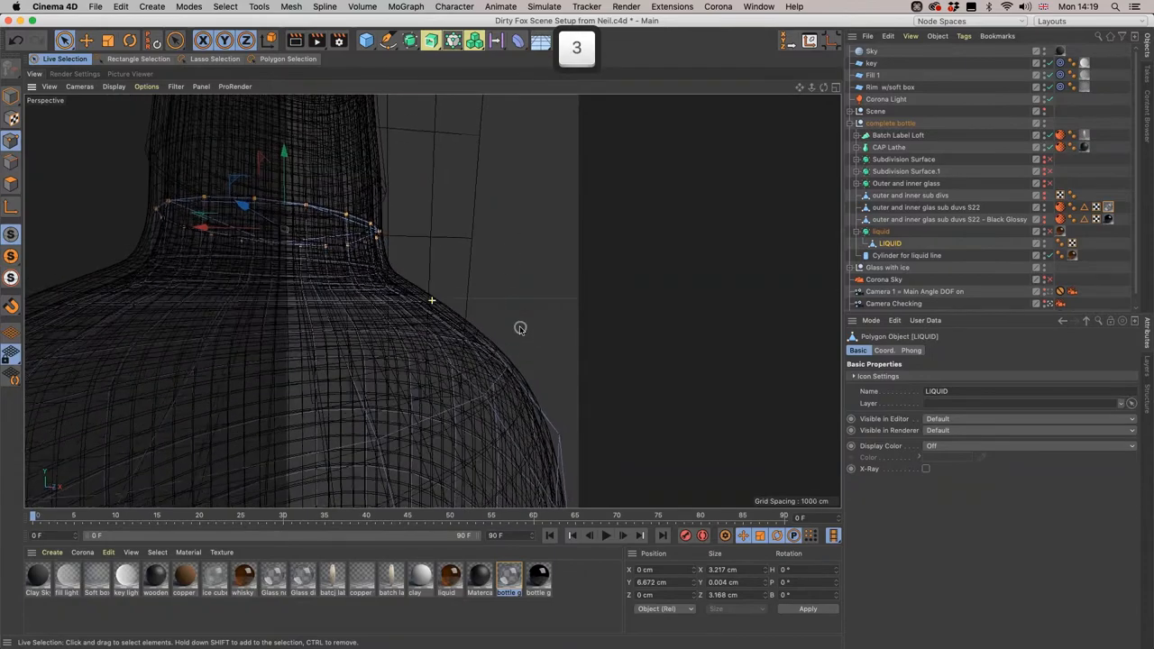
- Zoom and pan the view across the liquid's neck ring of points
scroll(down, 3)
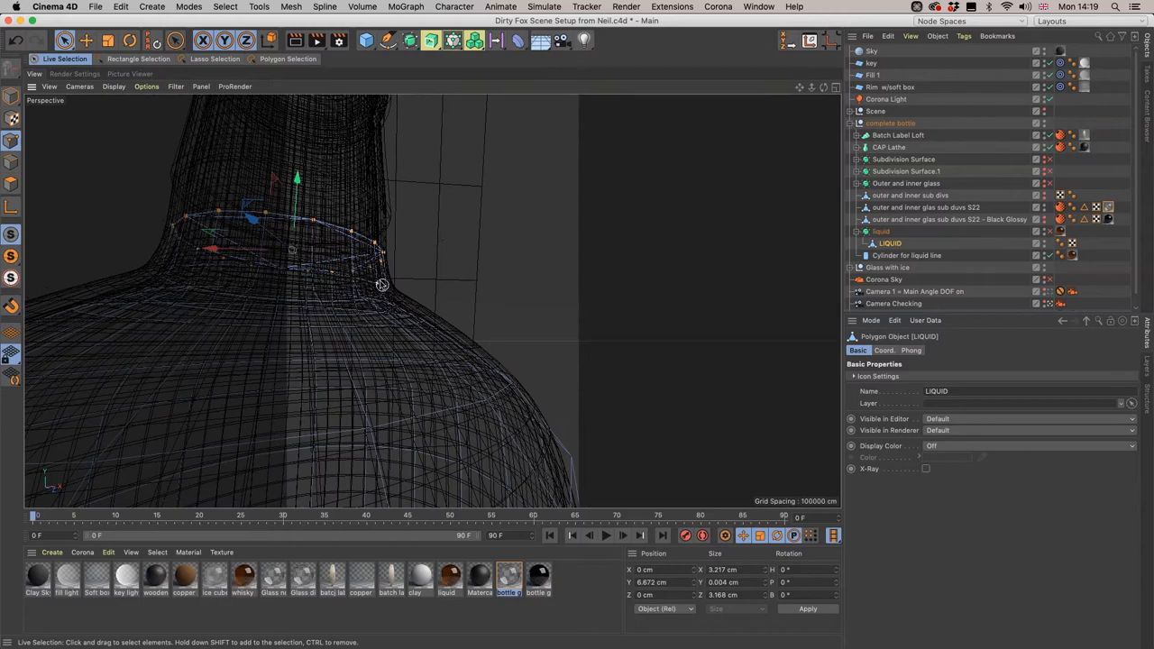
mouse_move(528, 338)
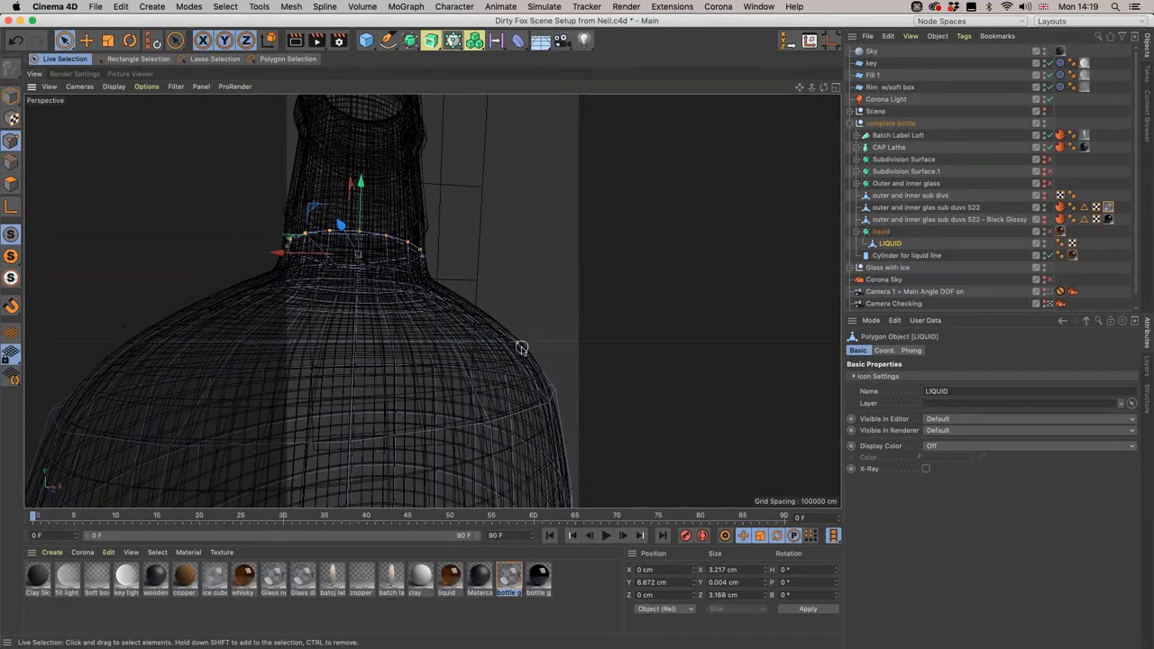
mouse_move(539, 341)
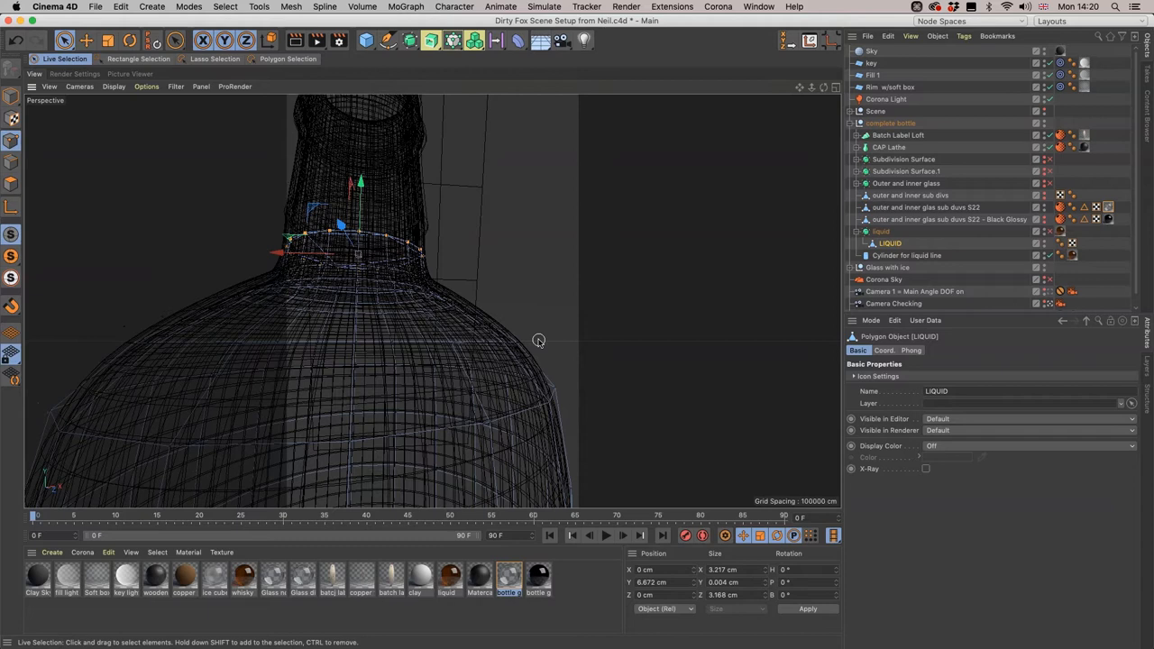
mouse_move(542, 340)
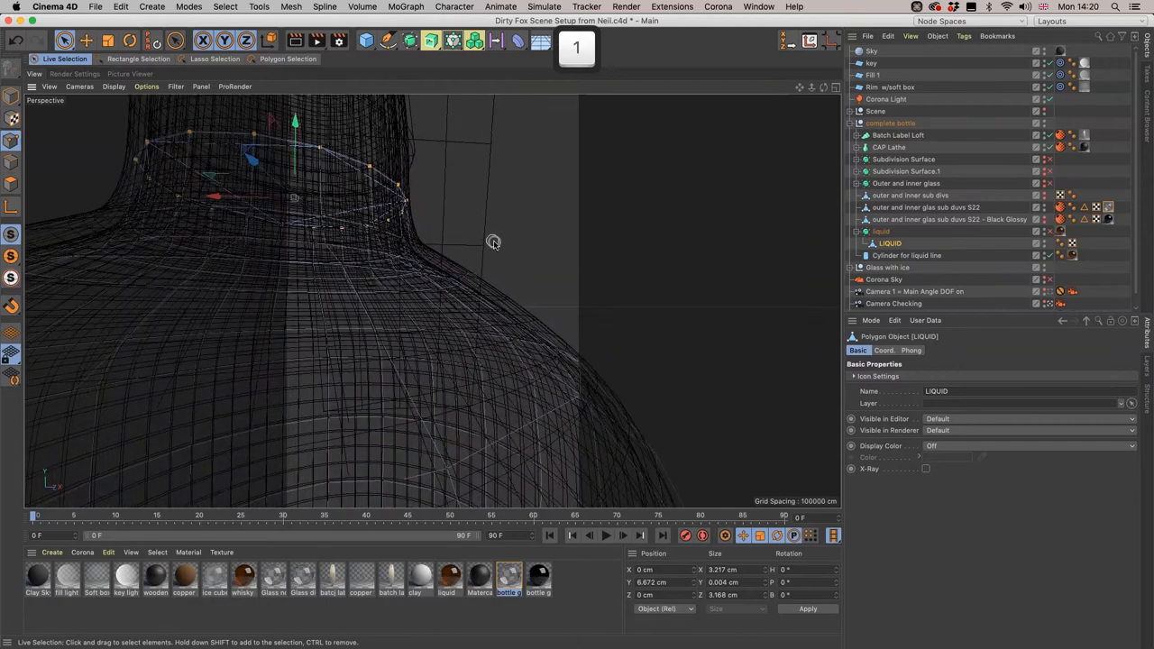
drag(493, 241, 503, 289)
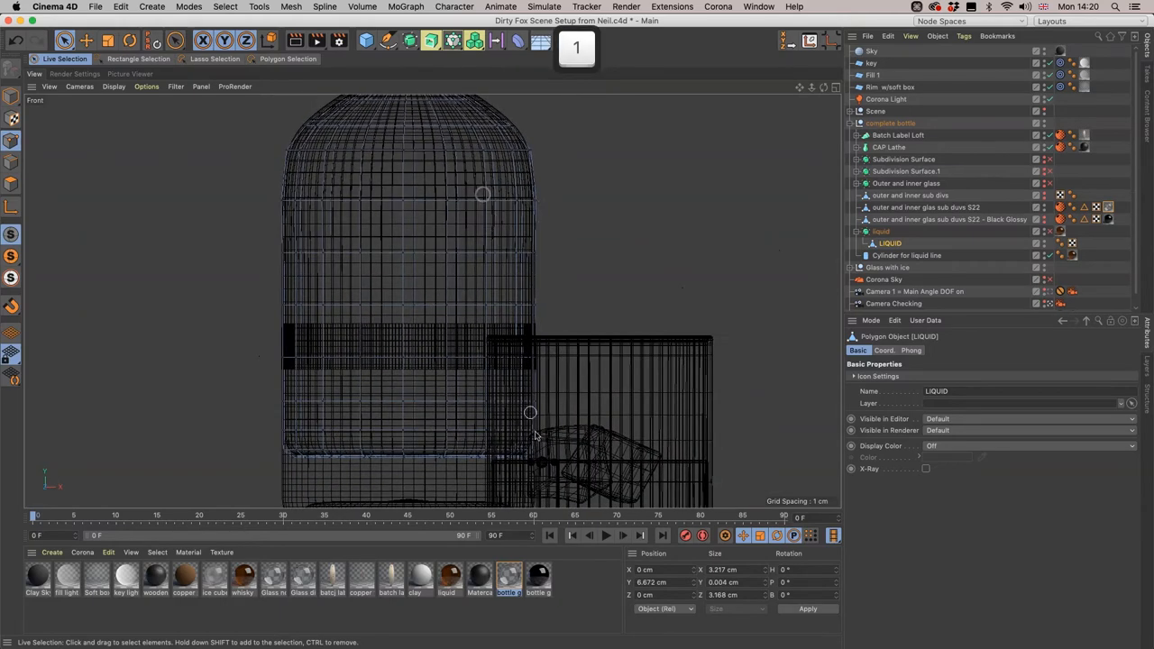
- Zoom into the bottle shoulder and turn off Only Select Visible Elements
scroll(down, 3)
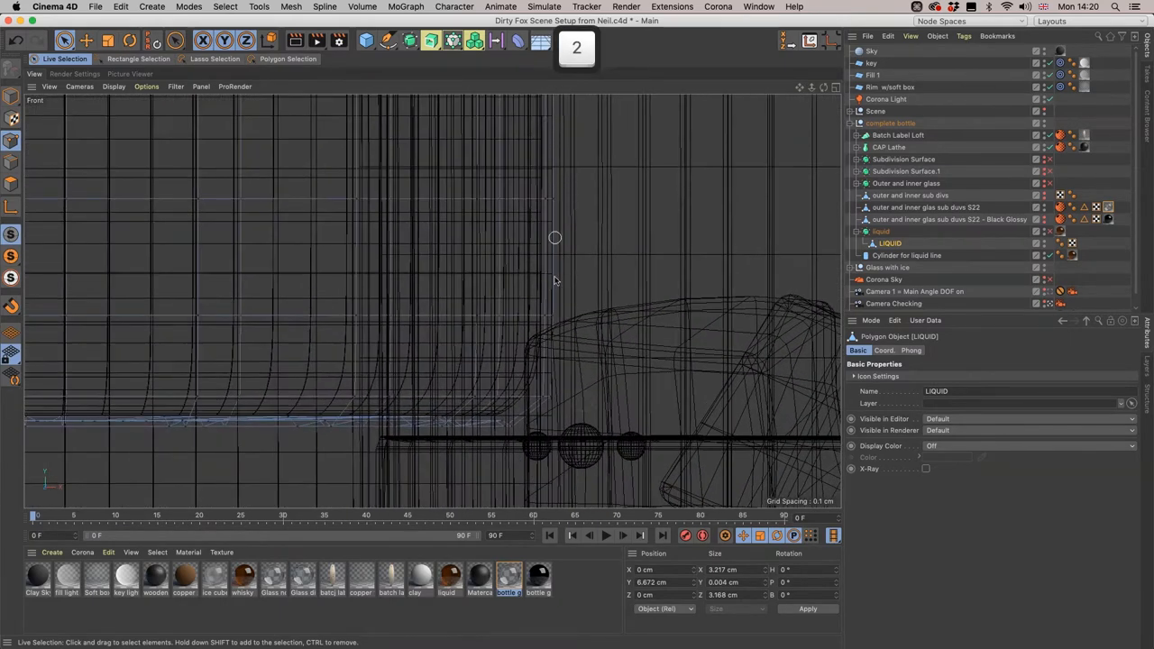
mouse_move(455, 302)
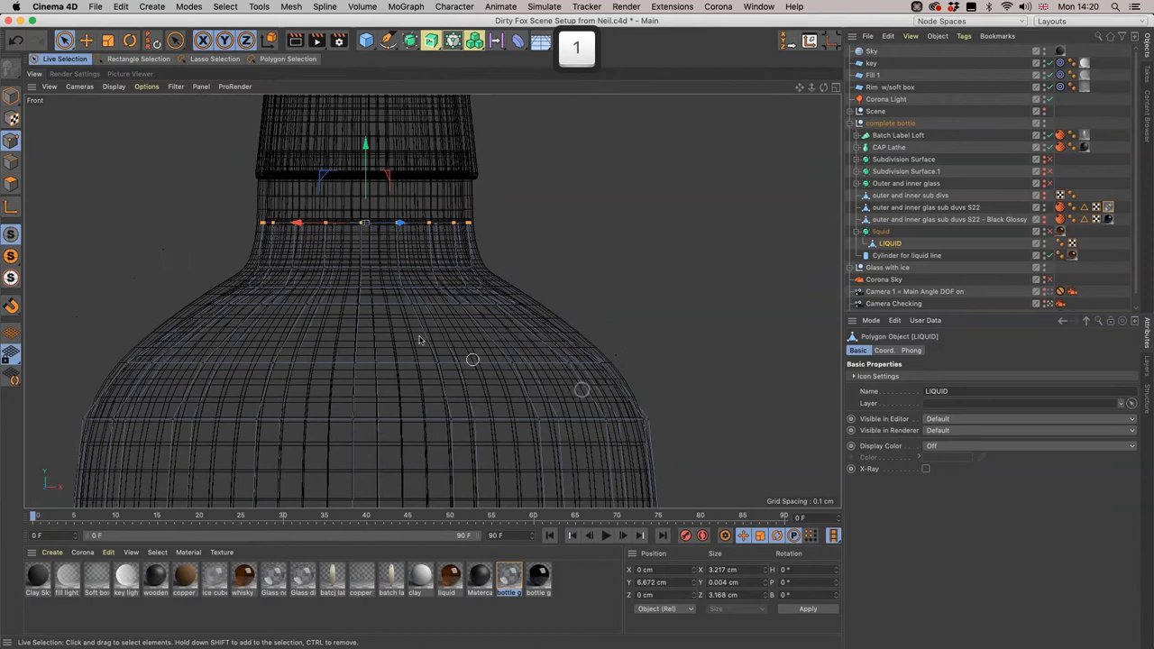
click(138, 58)
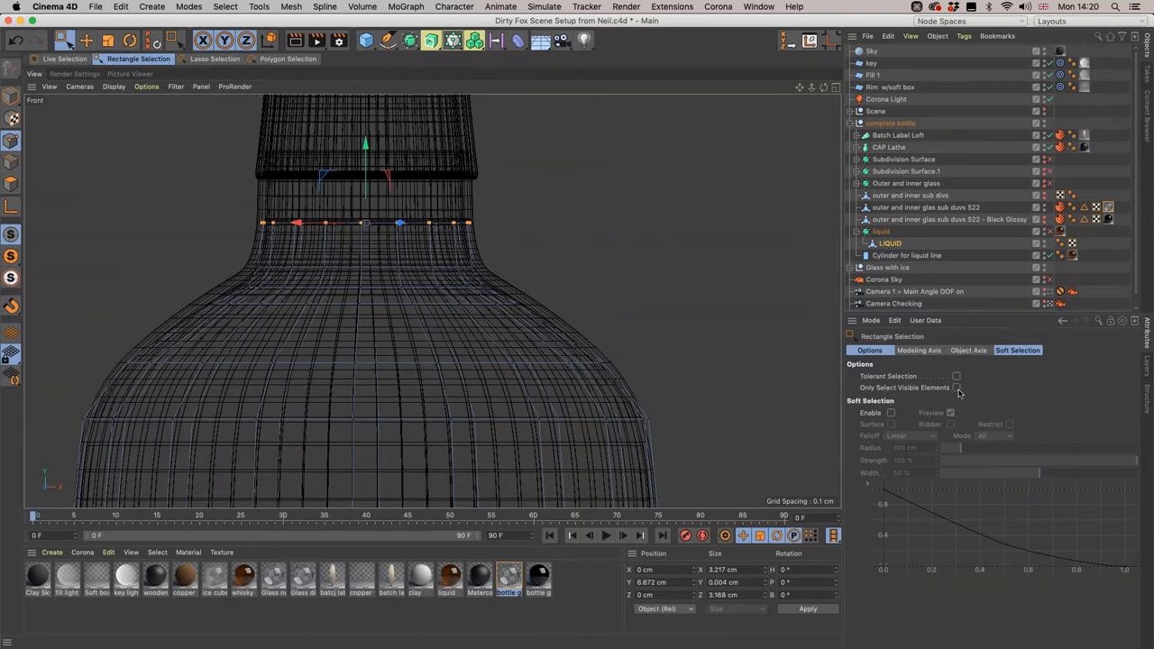
mouse_move(390, 353)
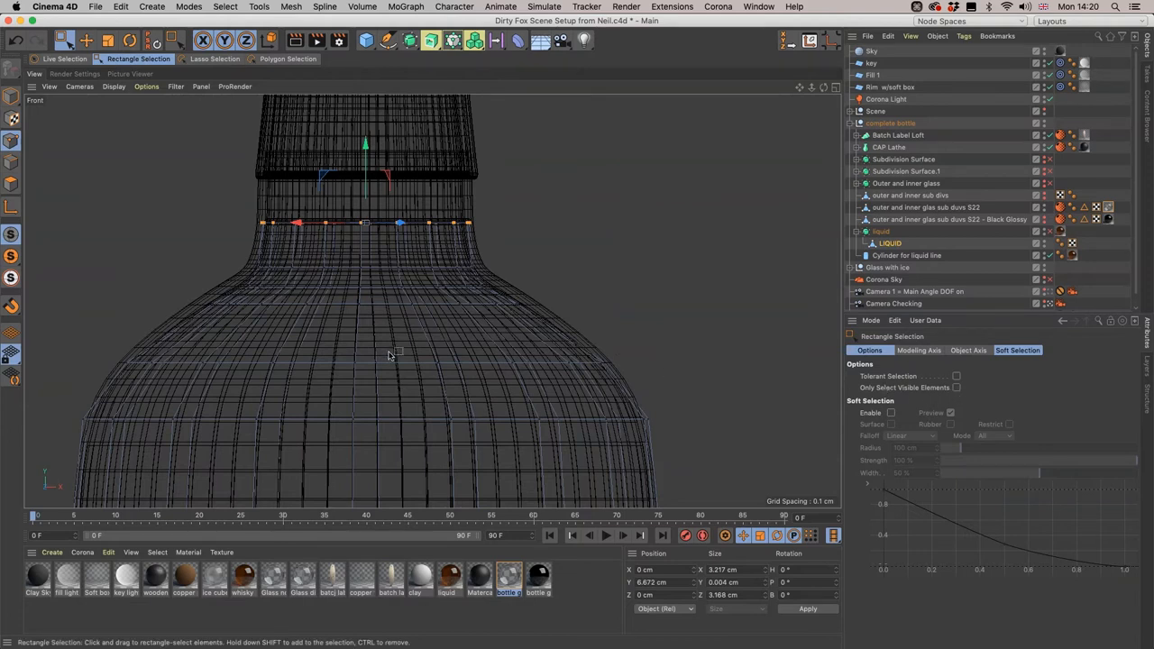
mouse_move(102, 351)
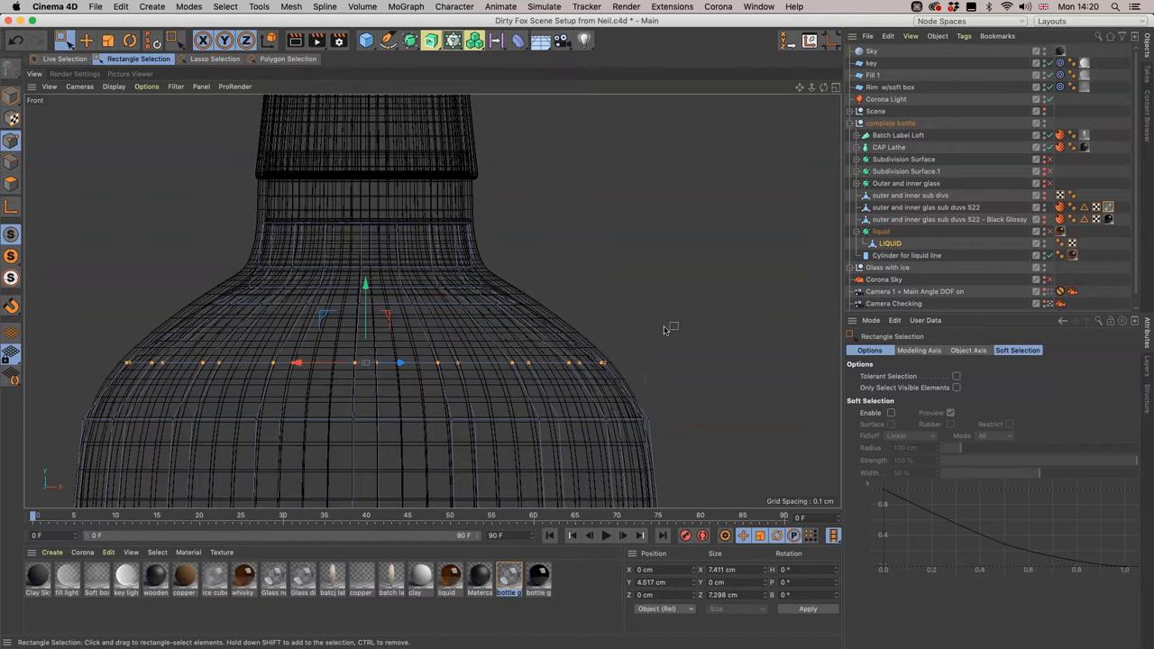
mouse_move(455, 330)
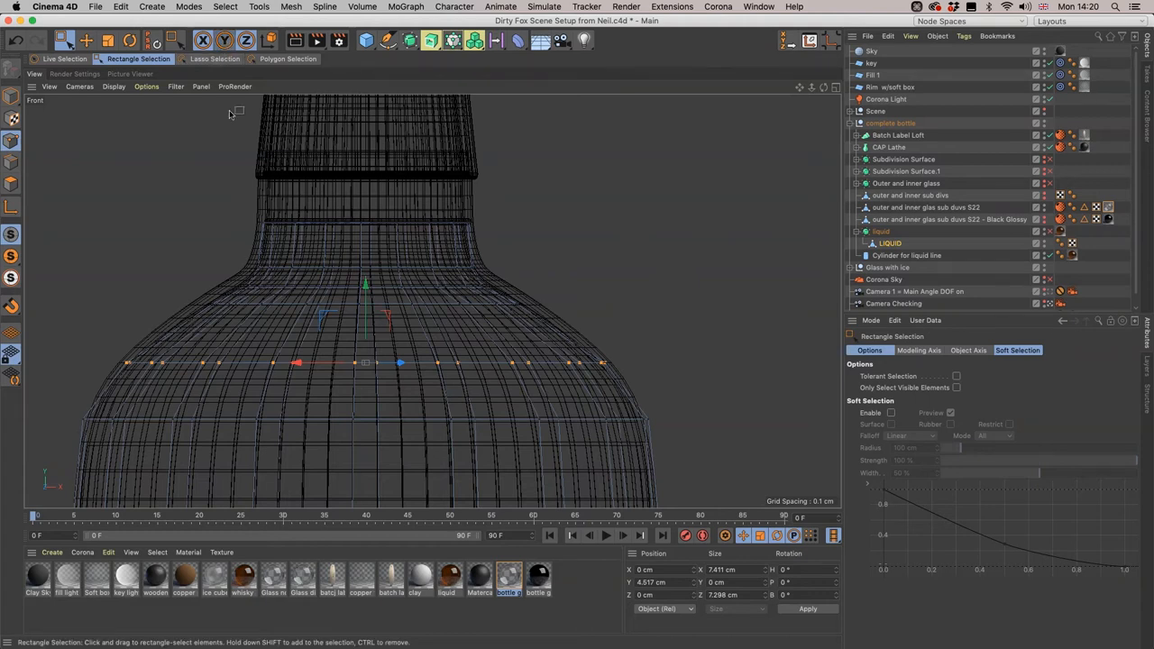
mouse_move(614, 289)
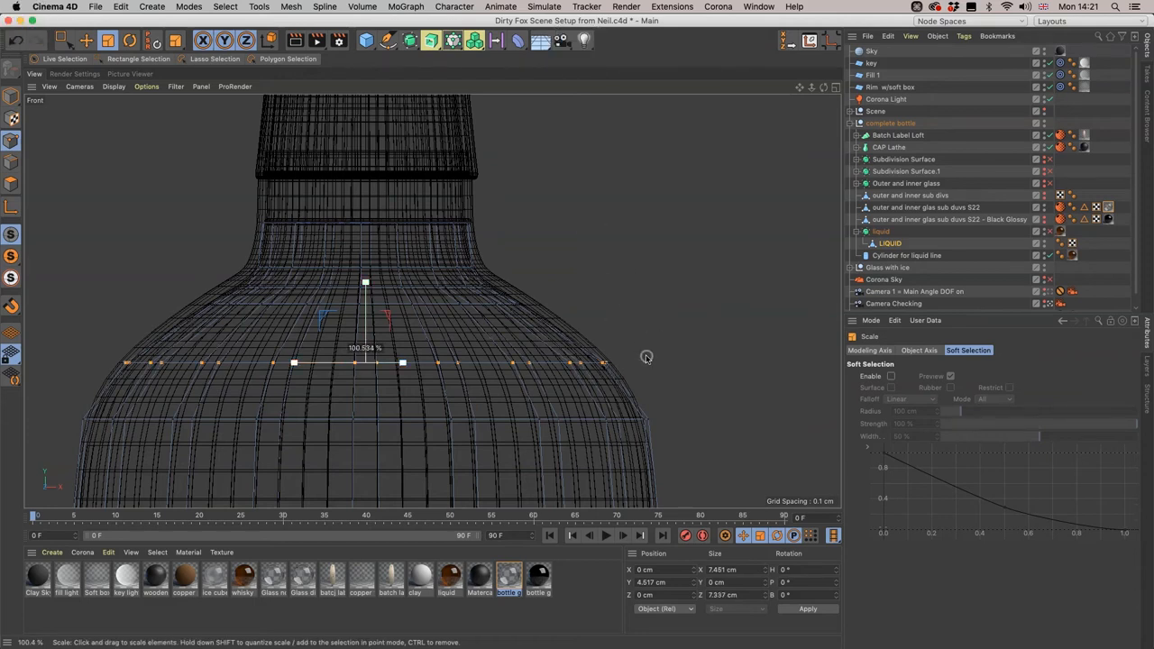
- Scale the shoulder ring of liquid points outward, fine-tuning its width back and forth
drag(646, 357, 699, 338)
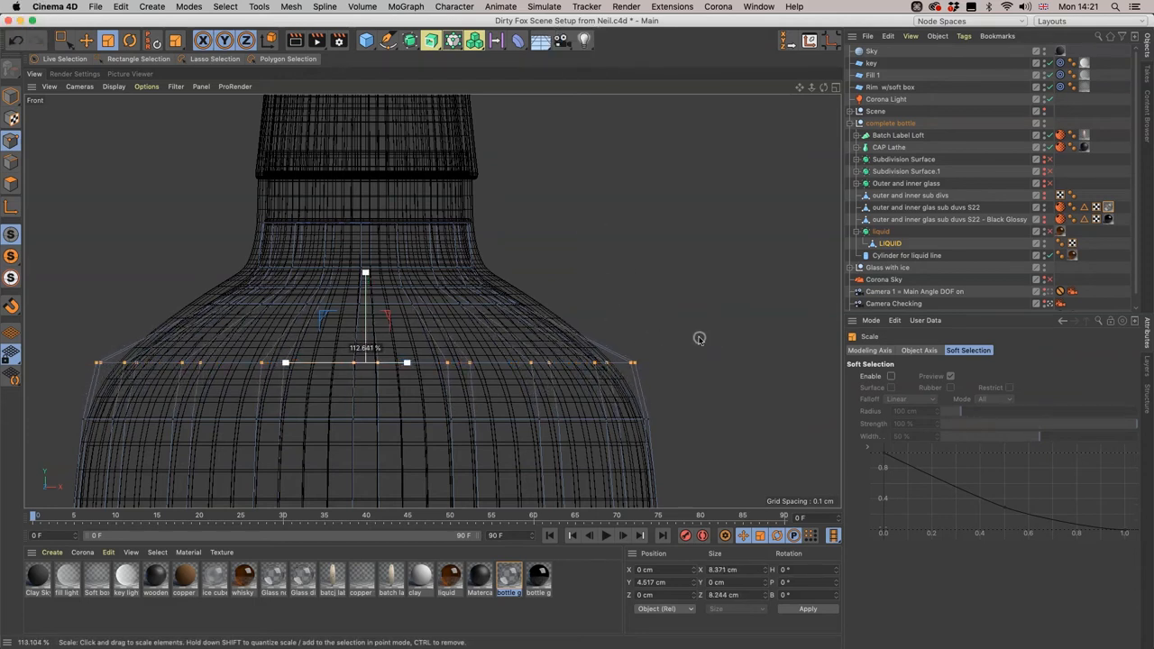
drag(699, 338, 689, 341)
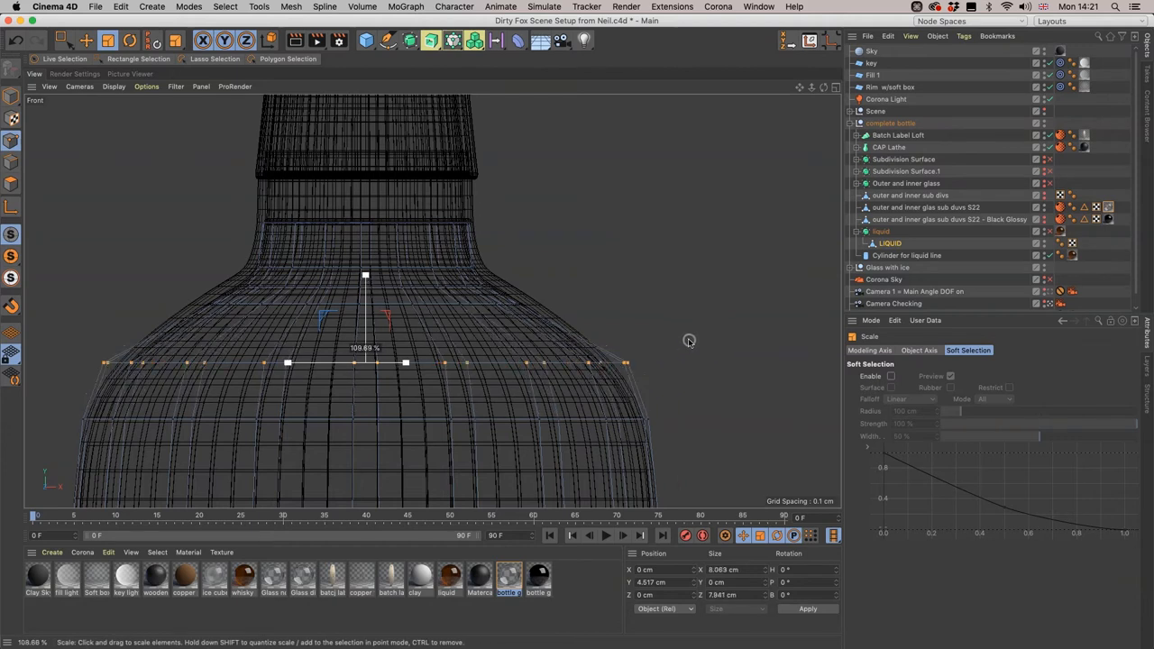
drag(690, 341, 589, 359)
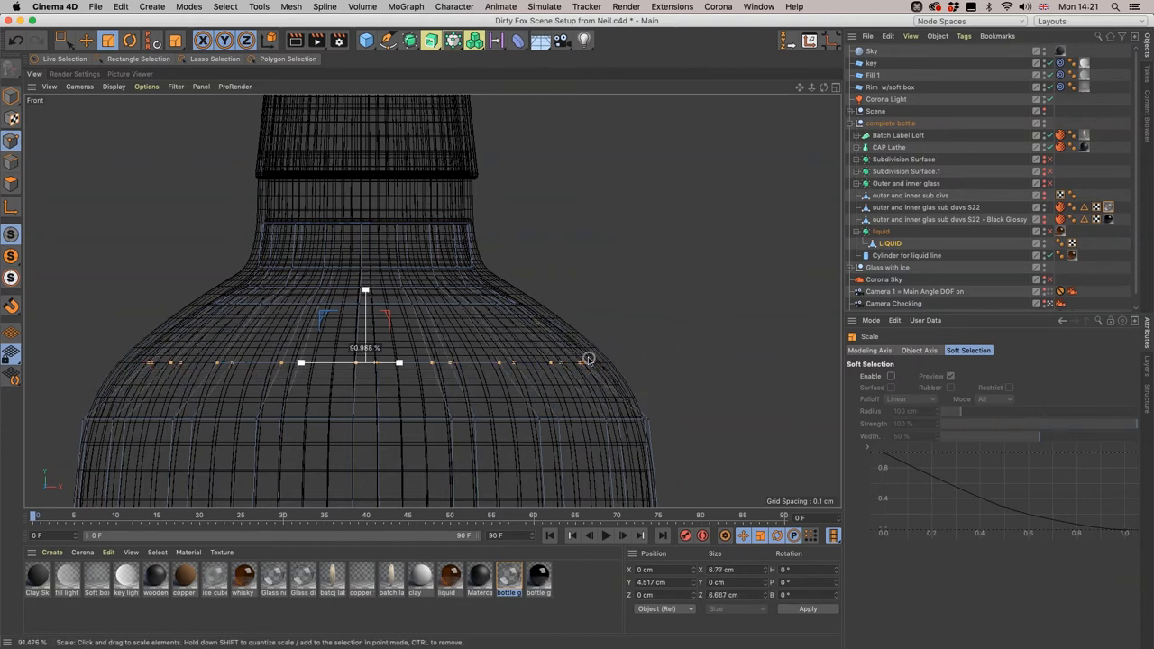
drag(589, 359, 675, 343)
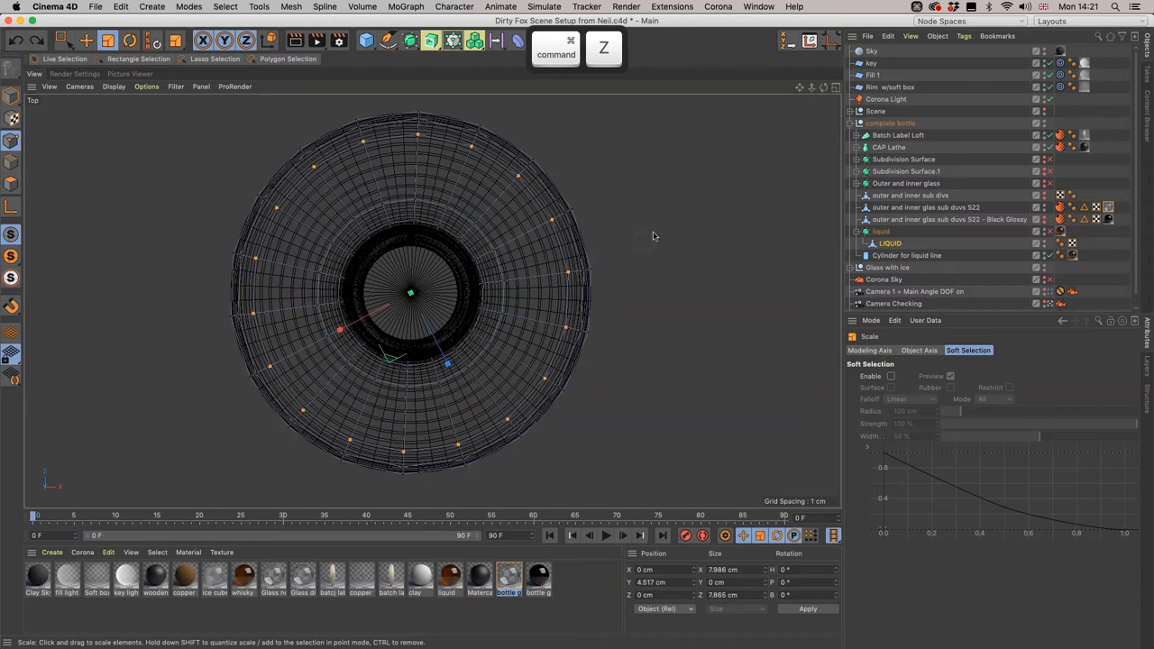
click(834, 87)
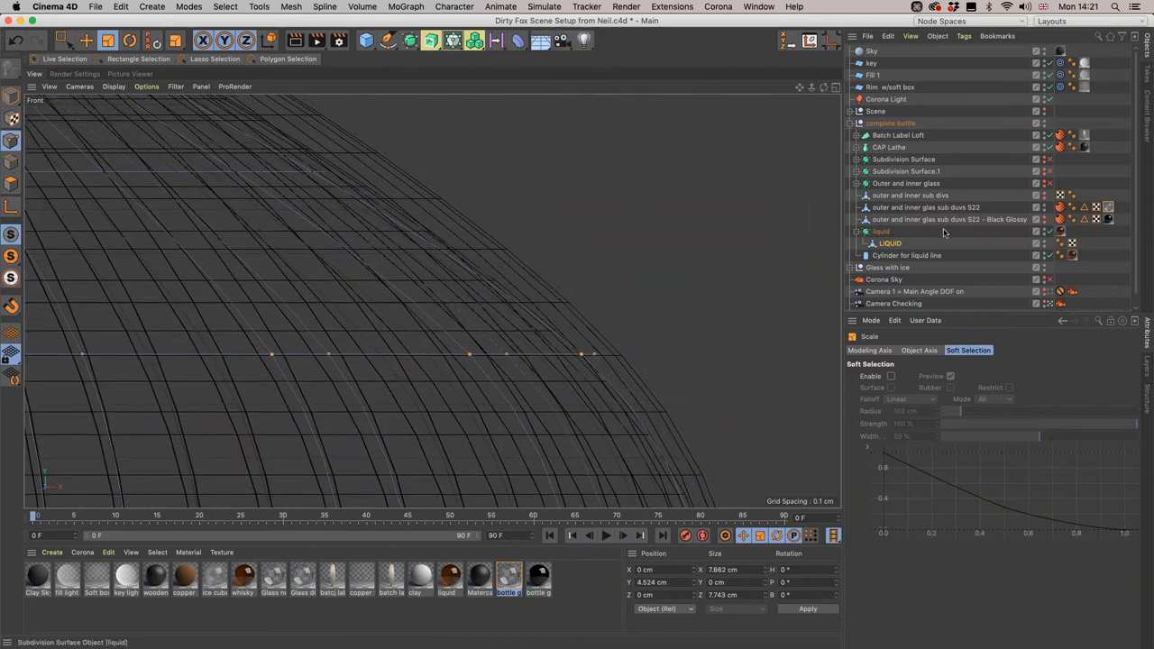
- Expand Subdivision Surface.1 and toggle the inner glass subdivision display
click(925, 207)
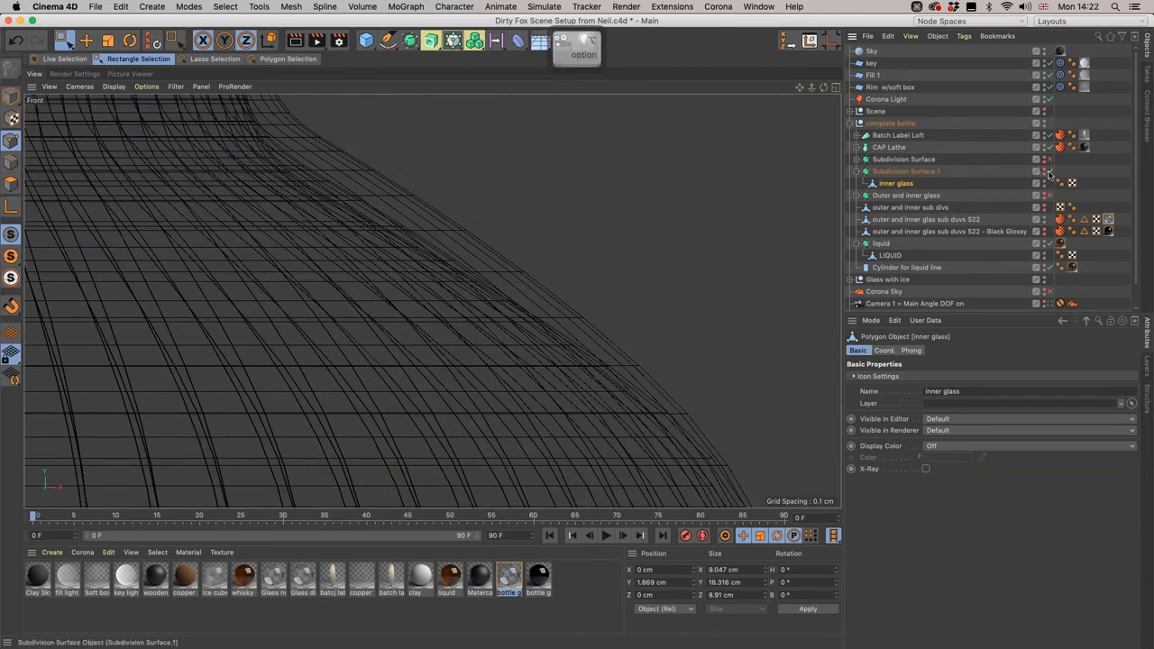
click(890, 255)
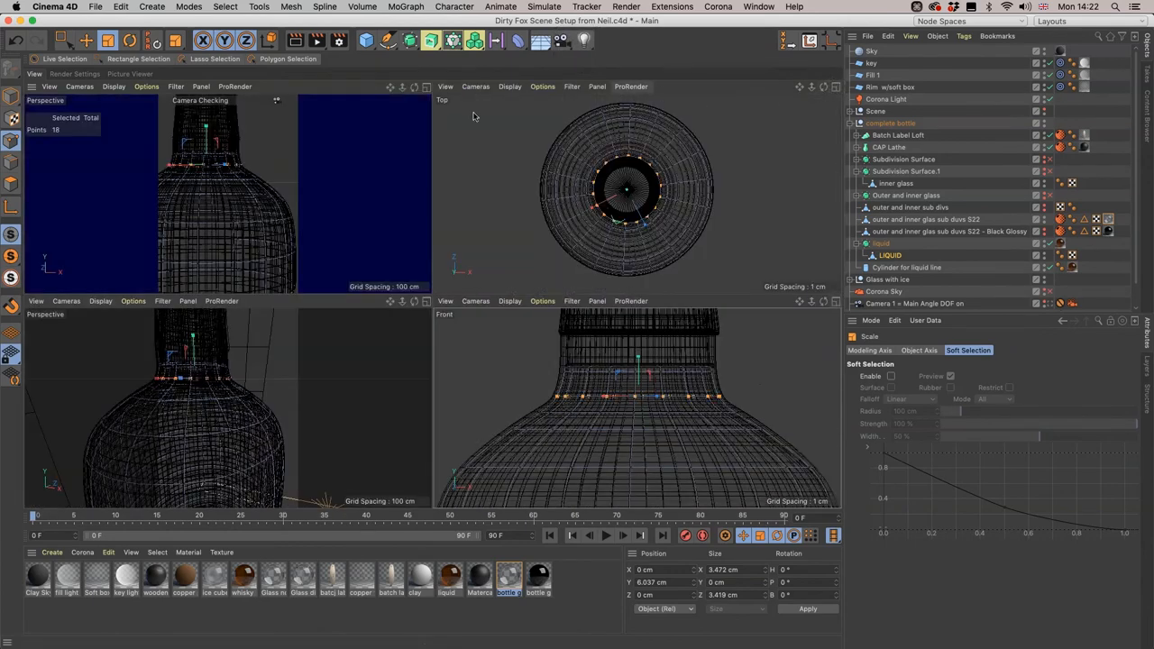
- Maximise the Camera Checking viewport using the 1 key
key(1)
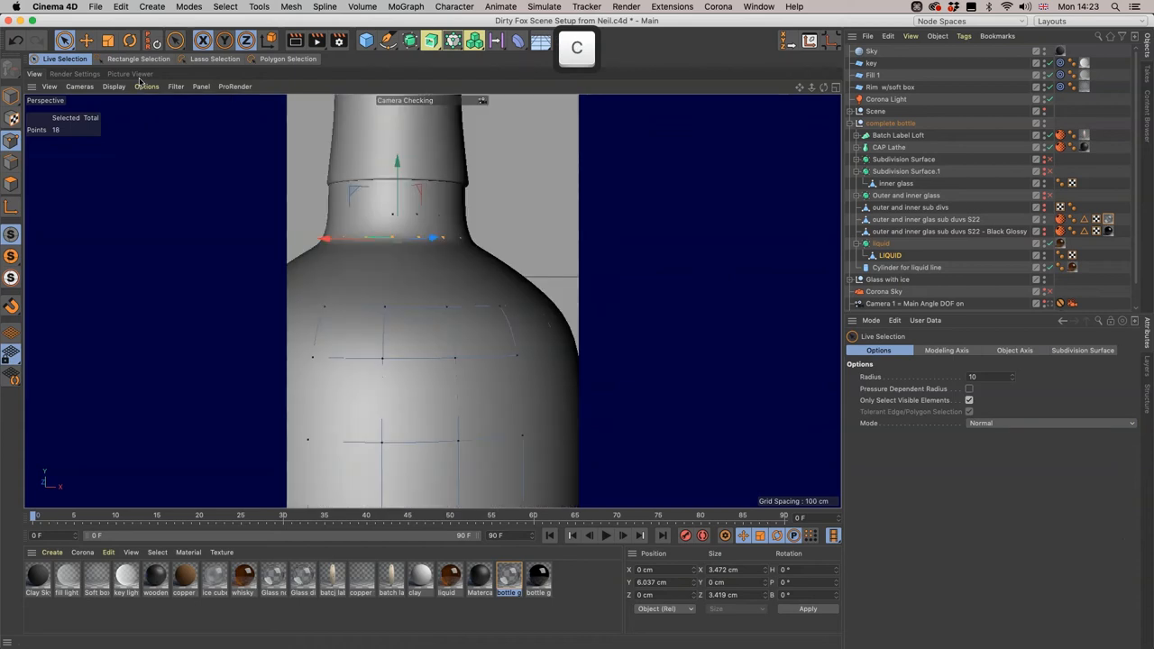
- Start Corona interactive rendering from the Corona menu
click(717, 7)
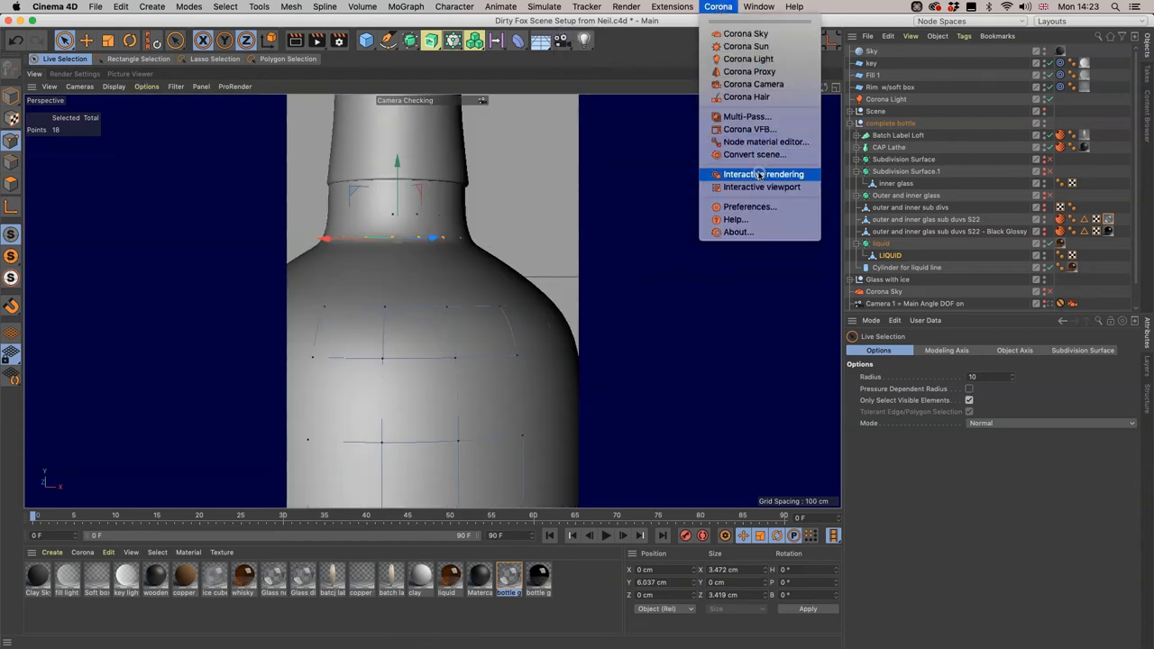
click(763, 174)
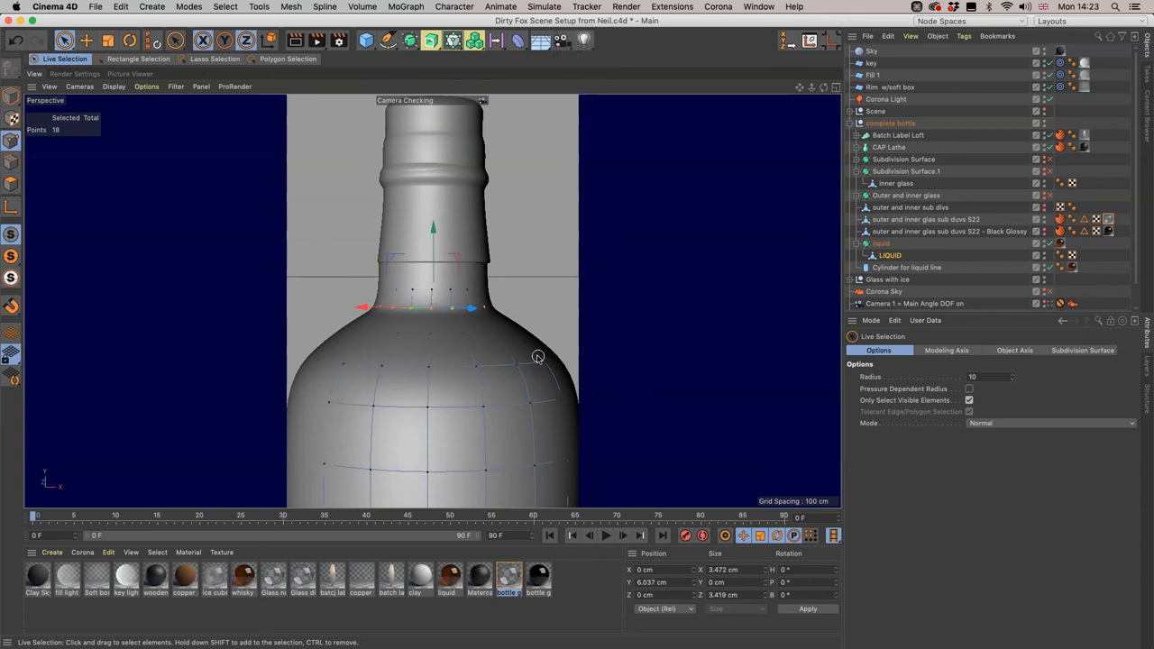
mouse_move(536, 357)
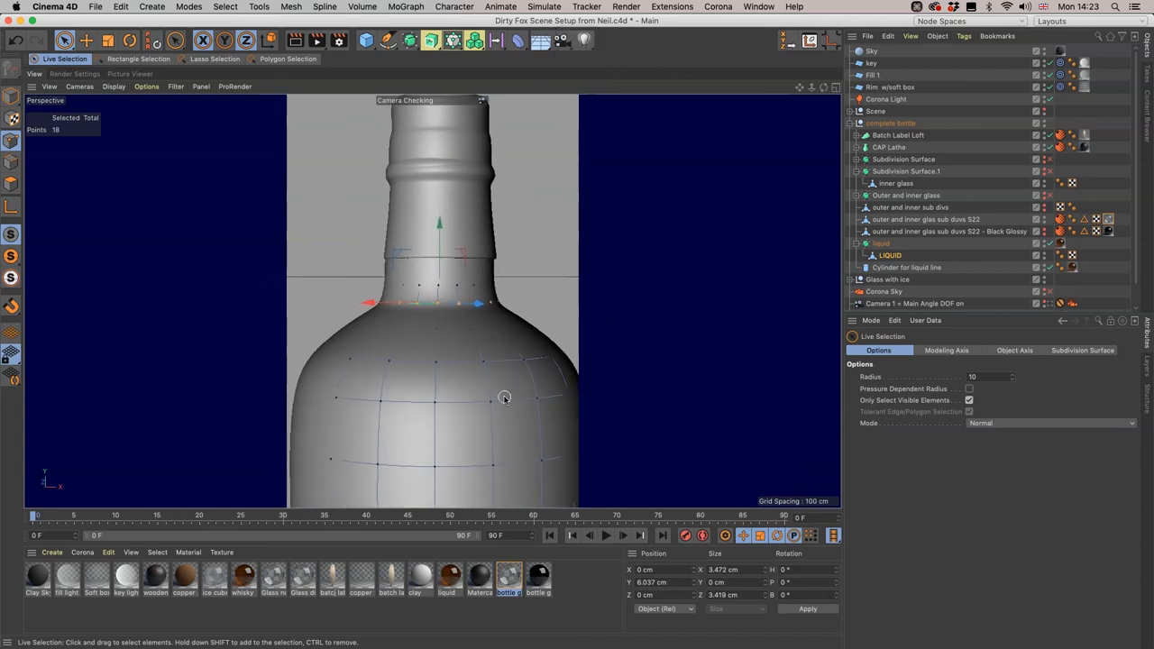
mouse_move(508, 395)
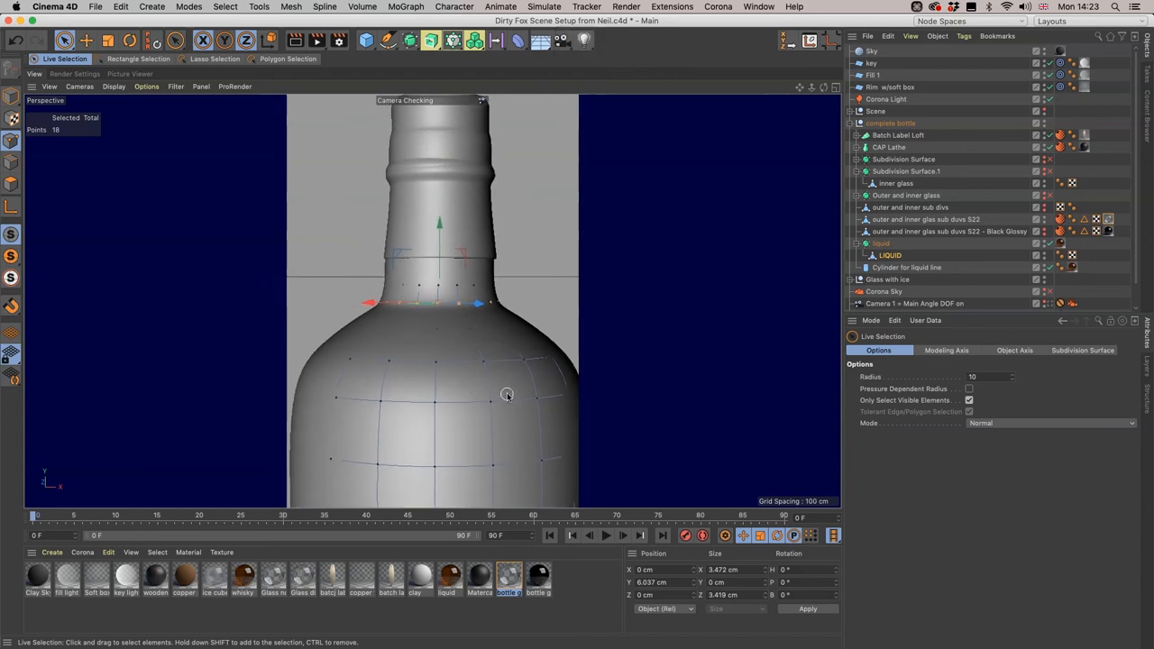